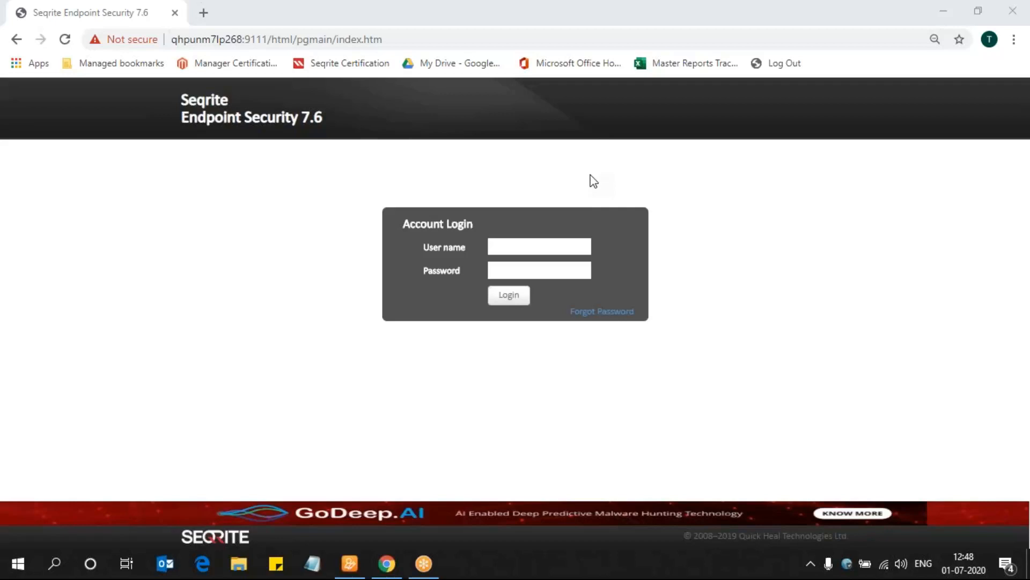
Log in to the console as administrator with the password.
{"action": "left_click", "coordinate": [539, 247]}
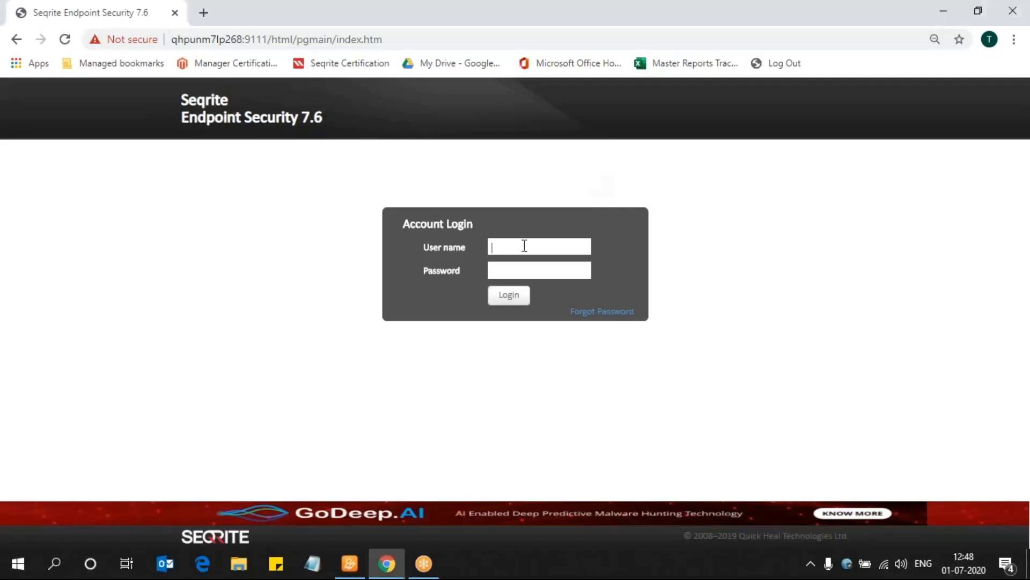
{"action": "type", "text": "administrator"}
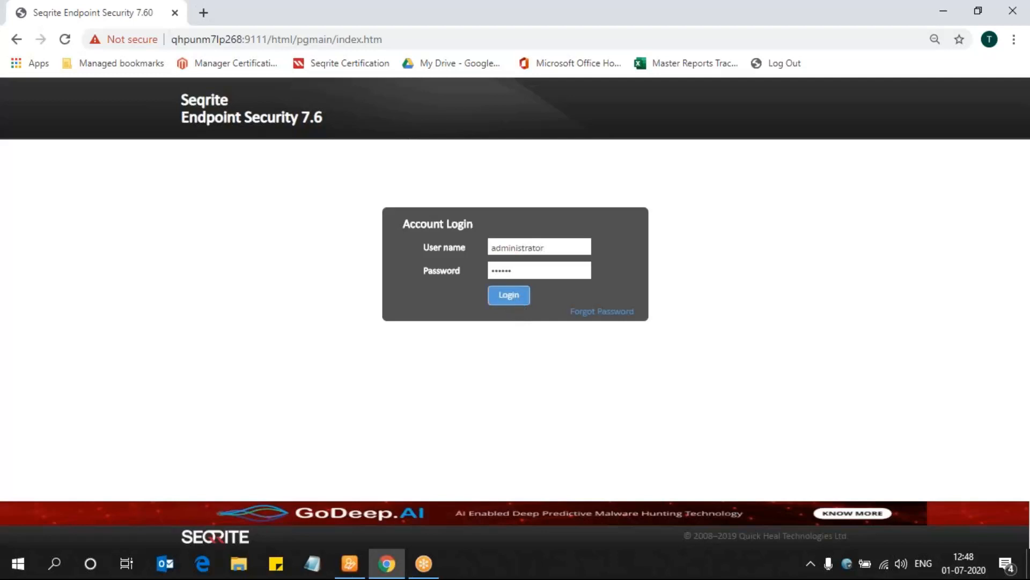
{"action": "left_click", "coordinate": [507, 294]}
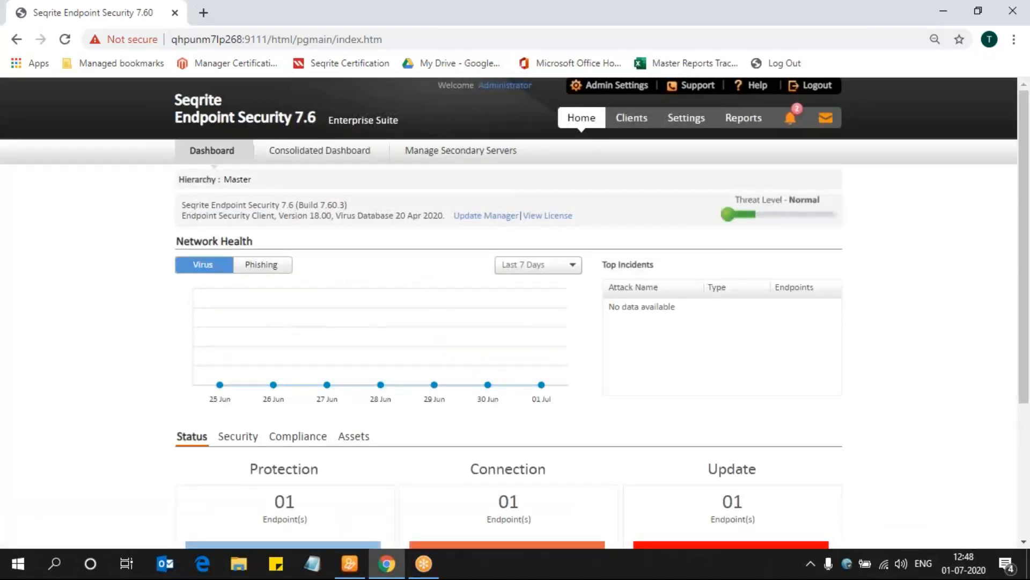
{"action": "mouse_move", "coordinate": [699, 135]}
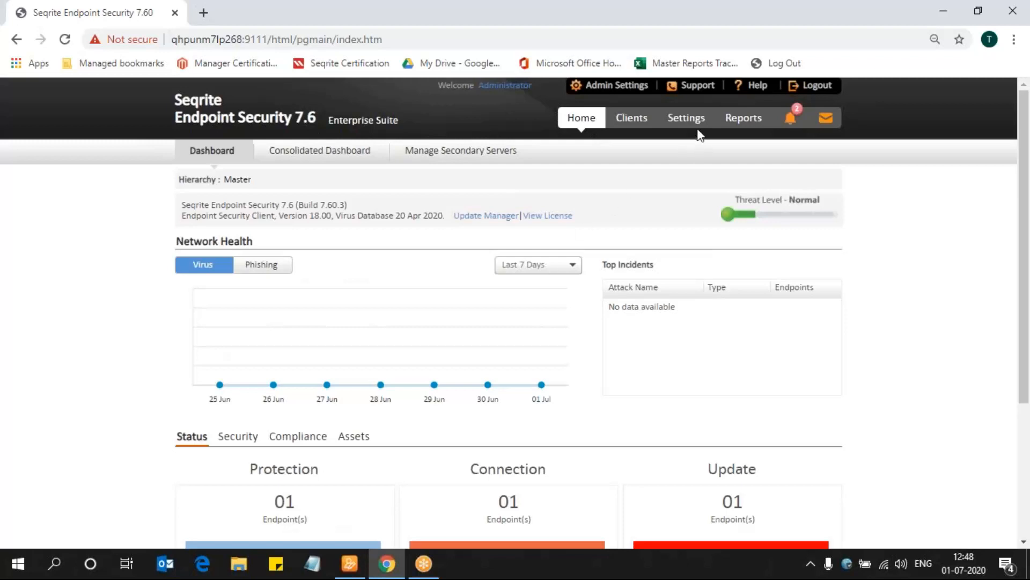
Show the Default policy's client settings via Settings.
{"action": "left_click", "coordinate": [685, 117]}
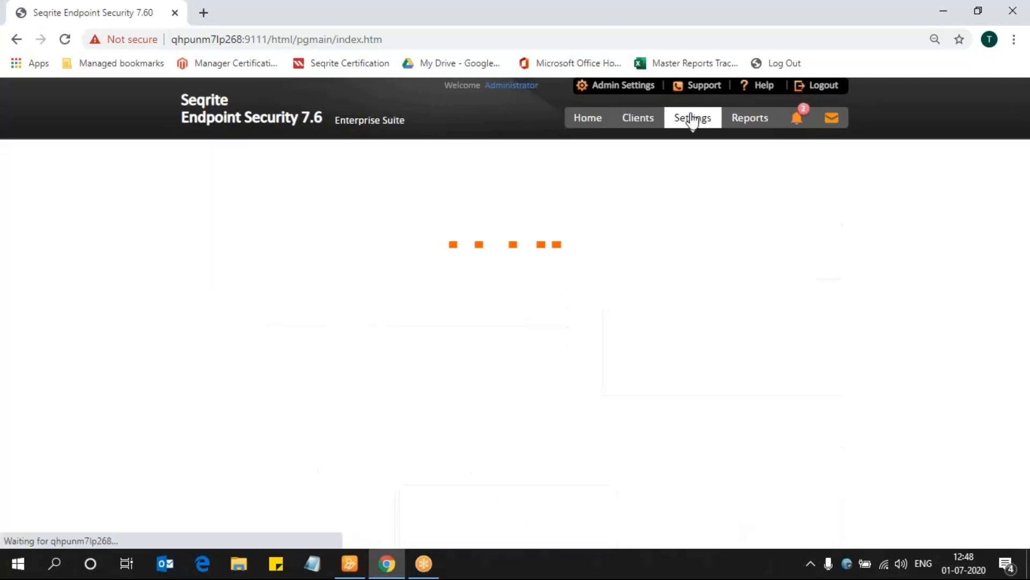
{"action": "left_click", "coordinate": [692, 117]}
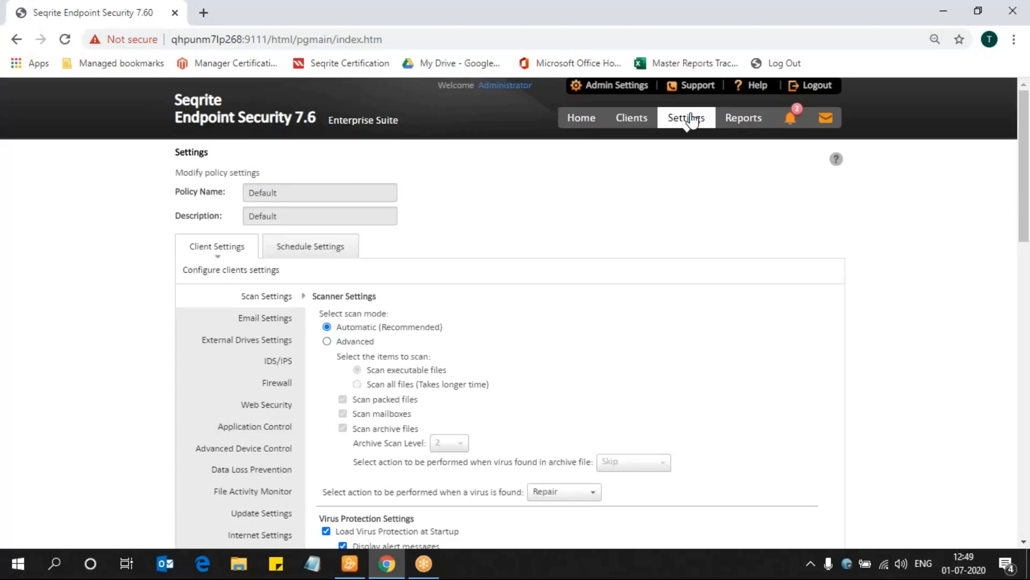
{"action": "mouse_move", "coordinate": [631, 117]}
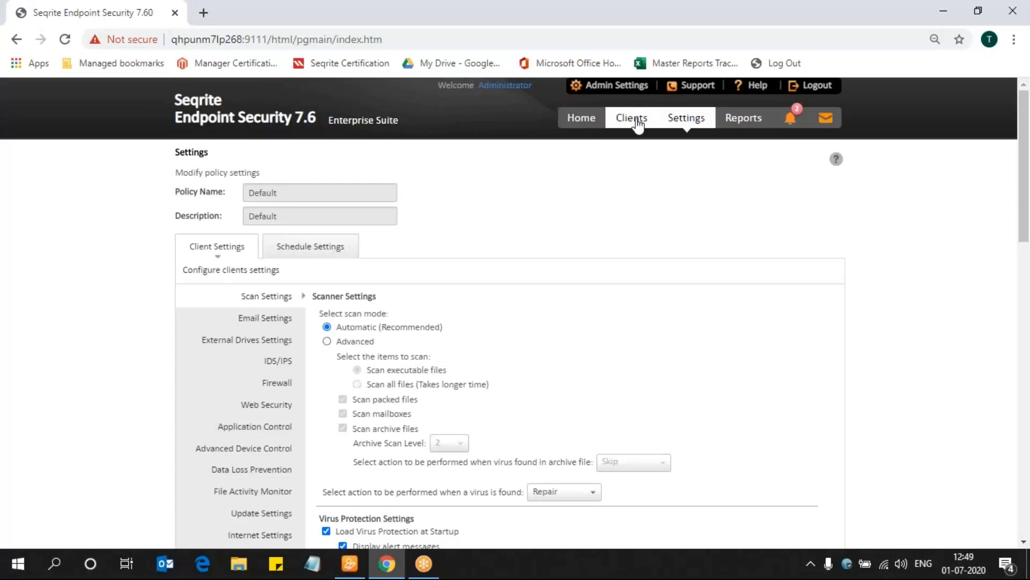
From Clients > Manage Policies, bring up newpolicy for modification.
{"action": "left_click", "coordinate": [631, 117]}
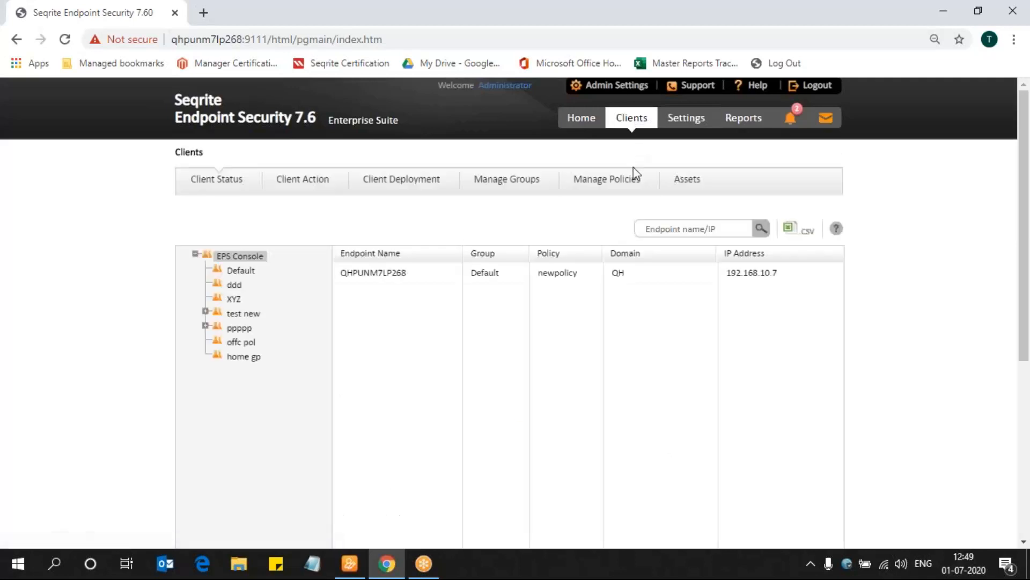
{"action": "left_click", "coordinate": [605, 180]}
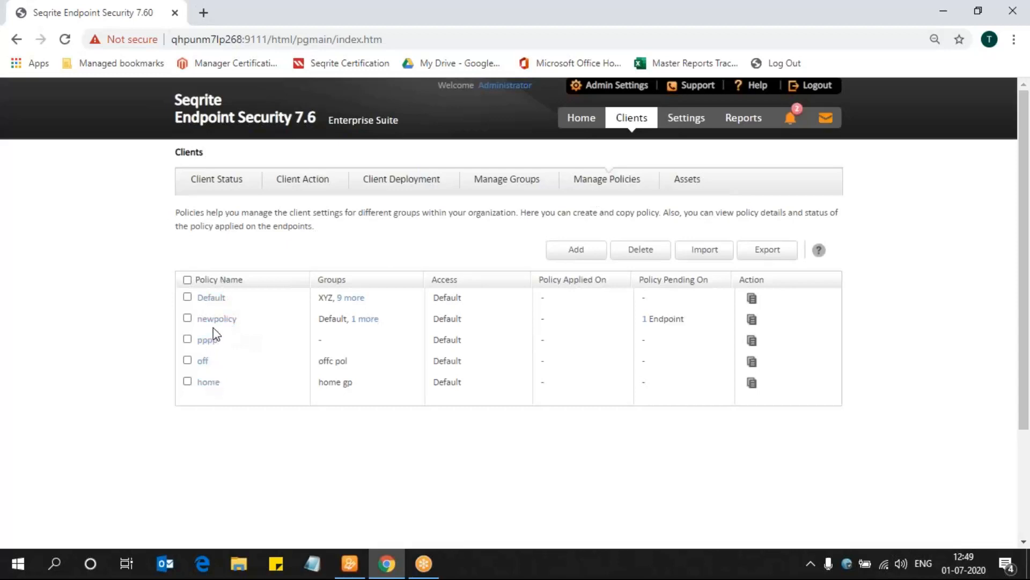
{"action": "mouse_move", "coordinate": [211, 297]}
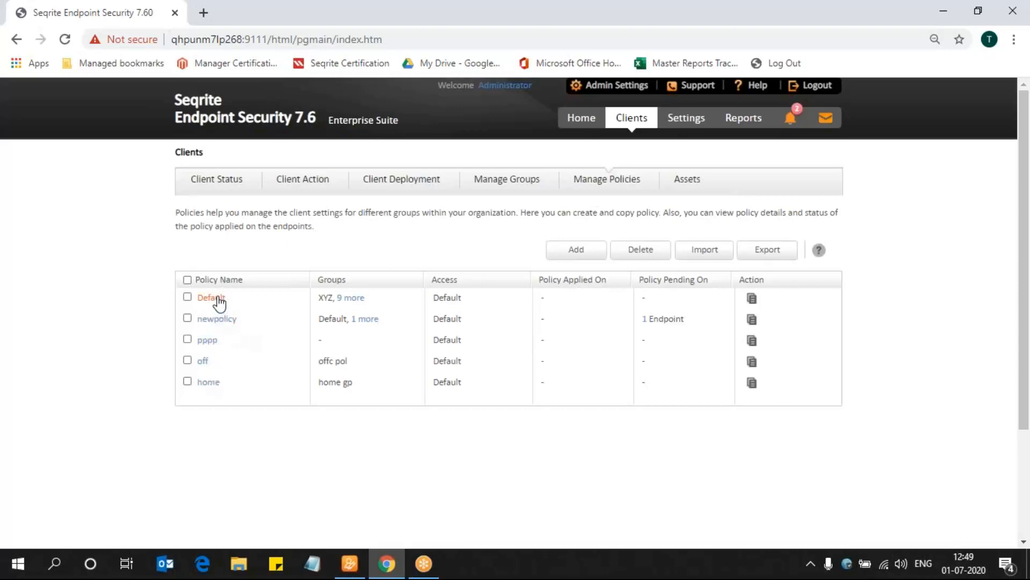
{"action": "left_click", "coordinate": [212, 298]}
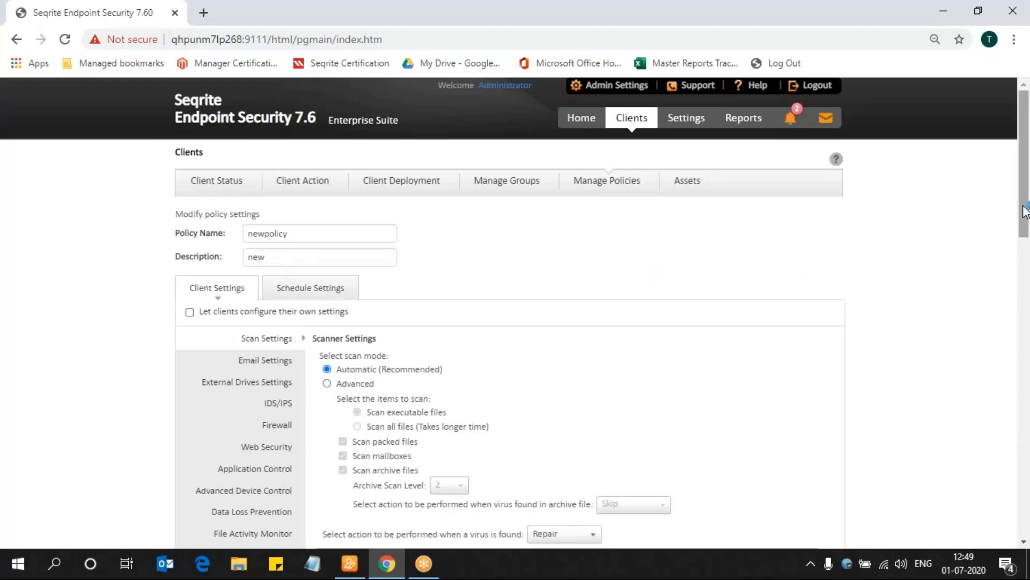
Show newpolicy's Data Loss Prevention settings from the Client Settings list.
{"action": "scroll", "scroll_direction": "down", "scroll_amount": 3}
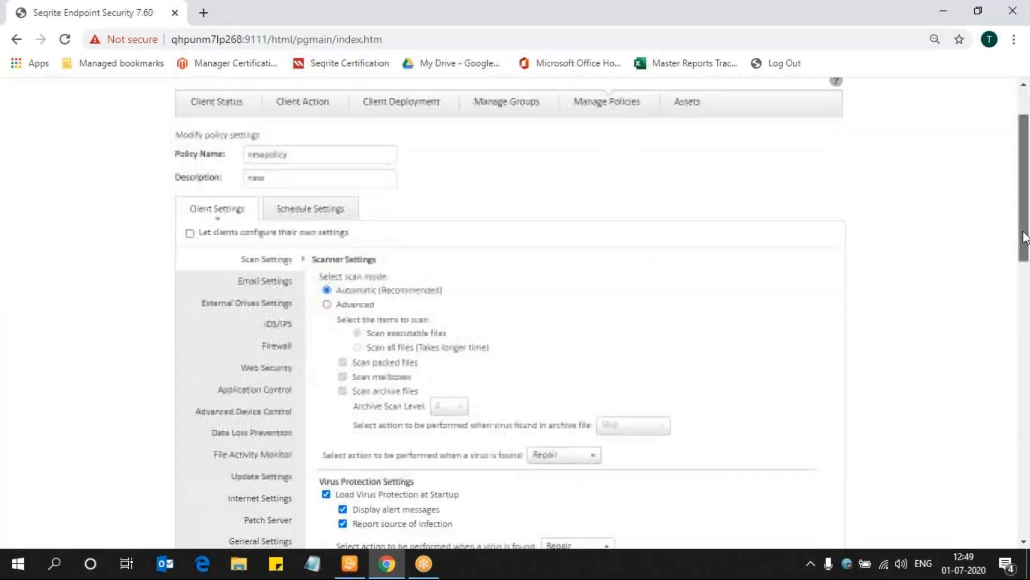
{"action": "scroll", "scroll_direction": "down", "scroll_amount": 3}
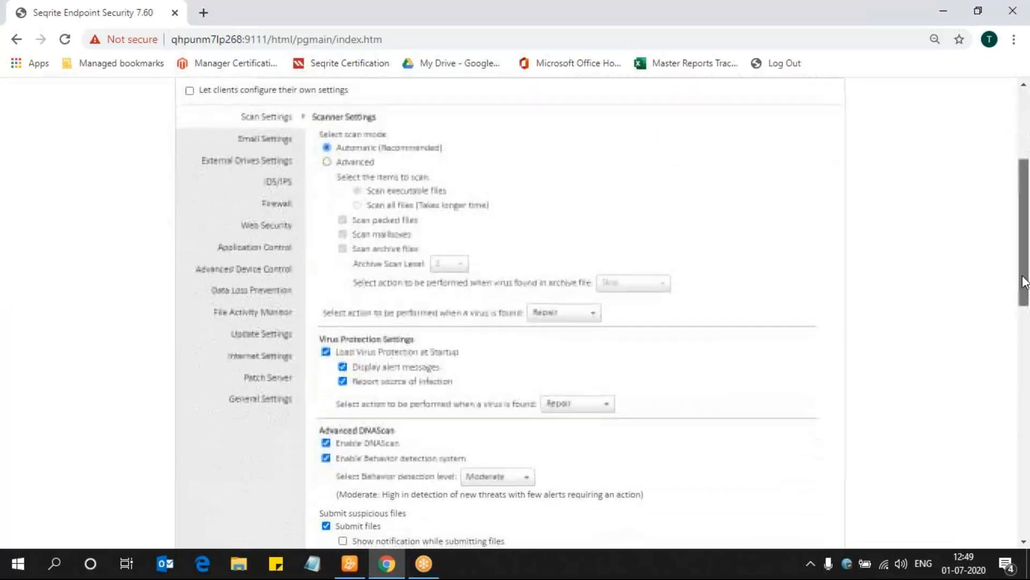
{"action": "scroll", "scroll_direction": "down", "scroll_amount": 3}
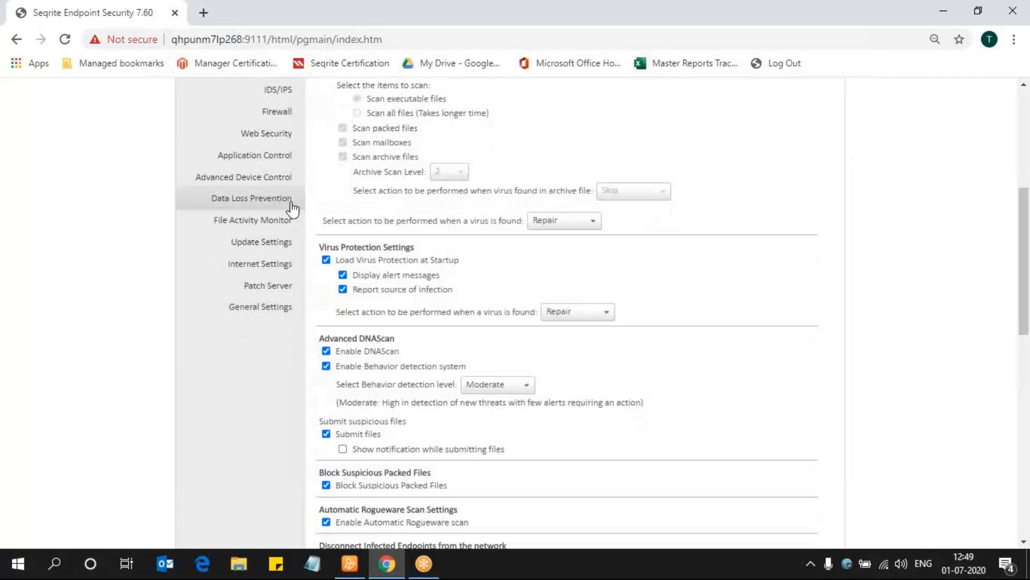
{"action": "left_click", "coordinate": [250, 198]}
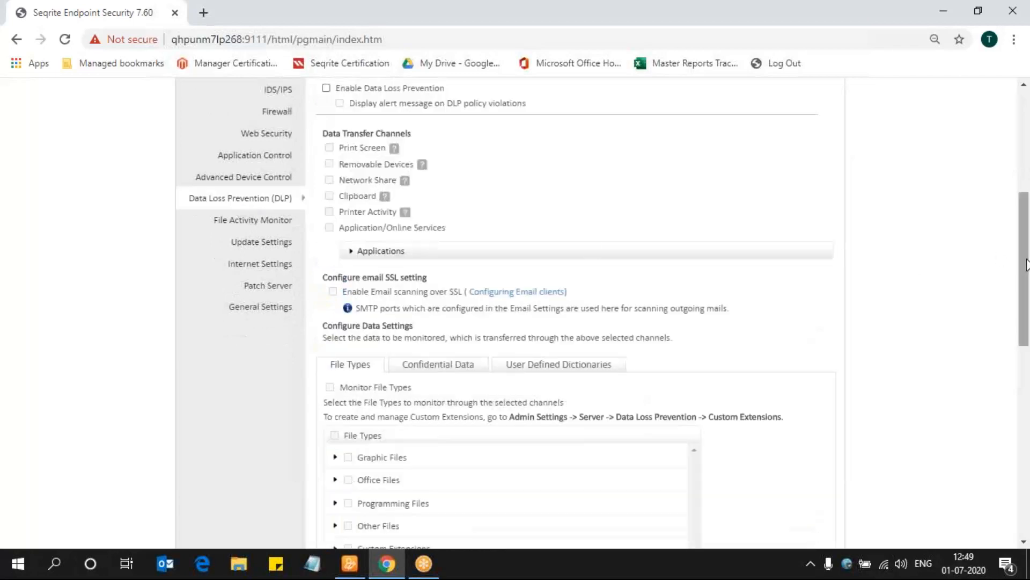
{"action": "scroll", "scroll_direction": "up", "scroll_amount": 3}
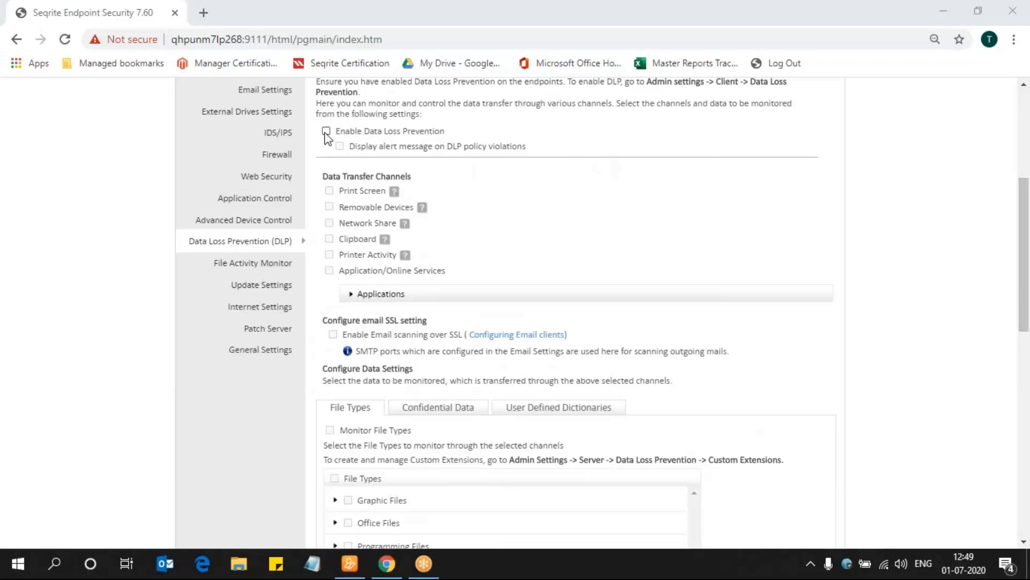
Enable DLP with violation alerts and monitor Print Screen, network shares and printer channels.
{"action": "left_click", "coordinate": [326, 131]}
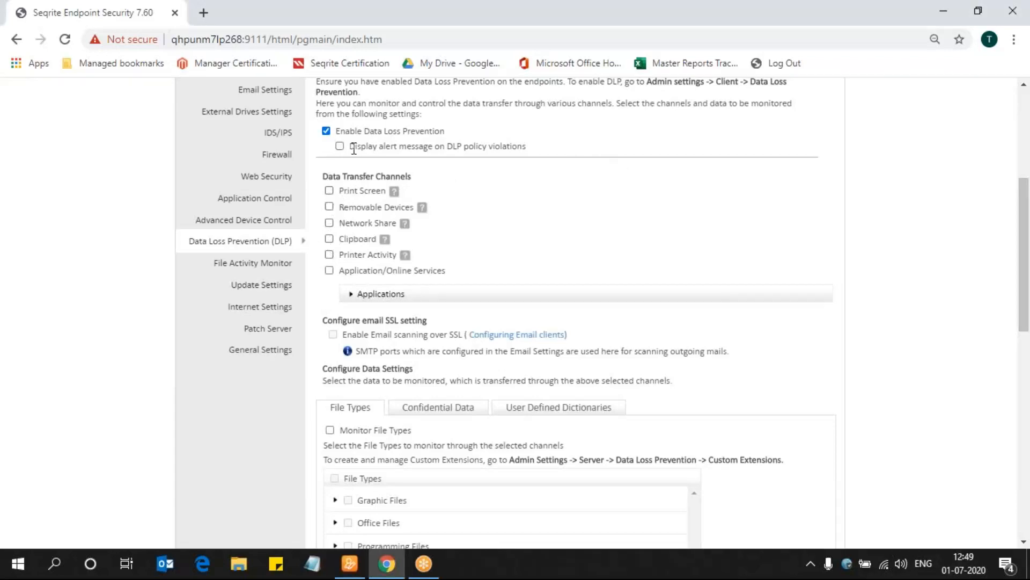
{"action": "mouse_move", "coordinate": [359, 148]}
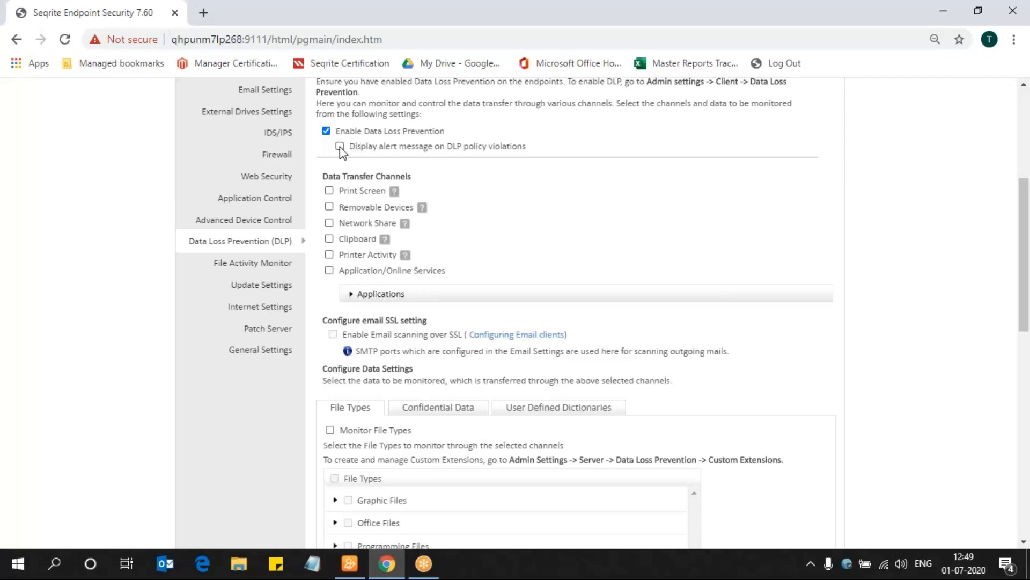
{"action": "left_click", "coordinate": [340, 146]}
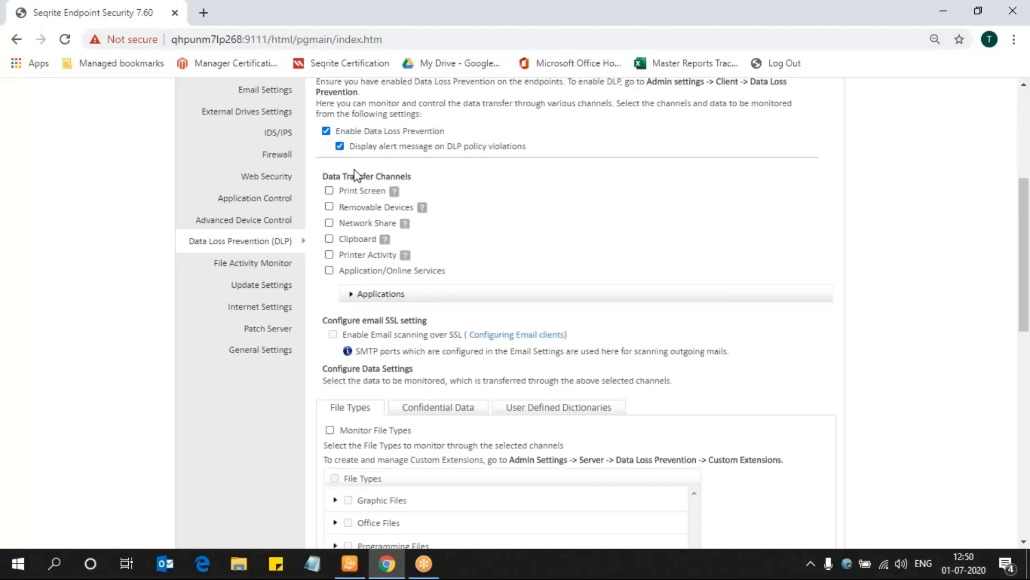
{"action": "left_click", "coordinate": [329, 191]}
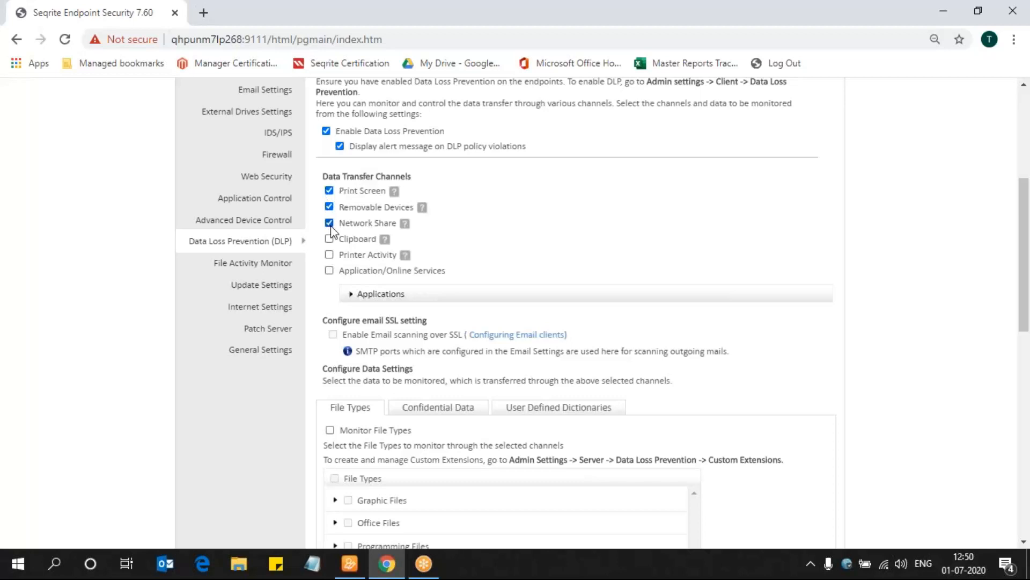
{"action": "left_click", "coordinate": [329, 238]}
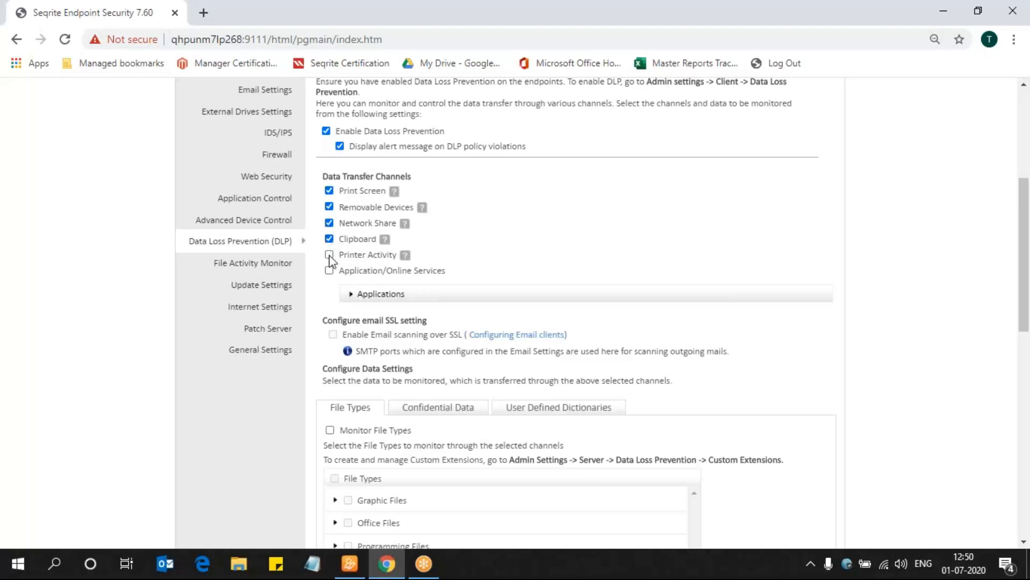
{"action": "left_click", "coordinate": [330, 254]}
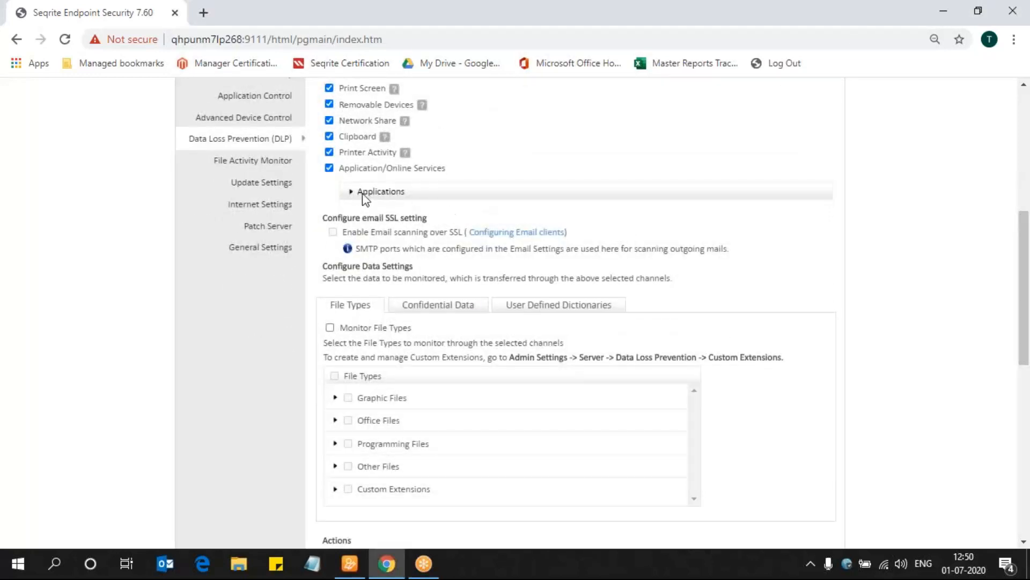
Expand Applications and monitor data sent through web browsers.
{"action": "left_click", "coordinate": [352, 191]}
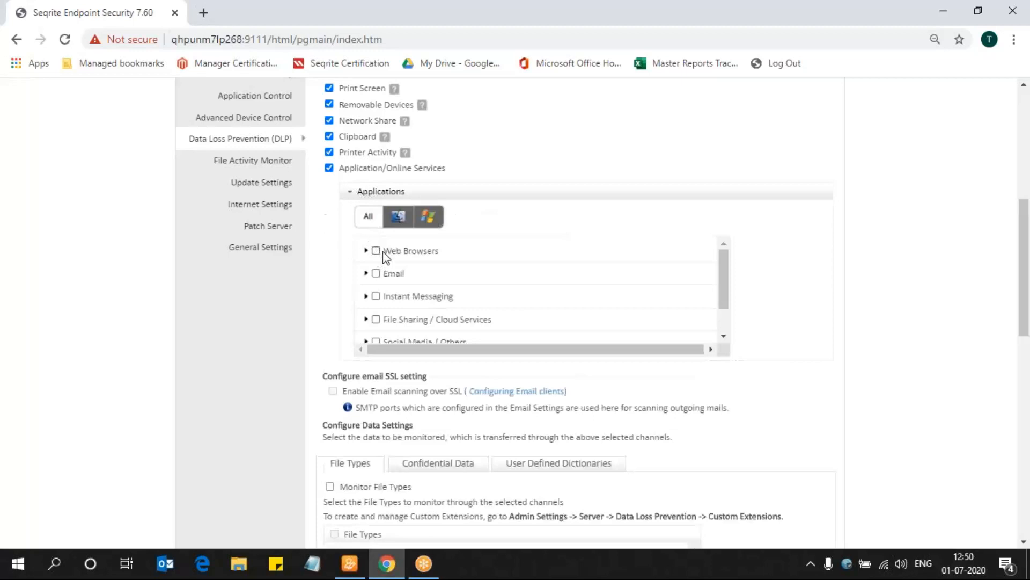
{"action": "left_click", "coordinate": [375, 250]}
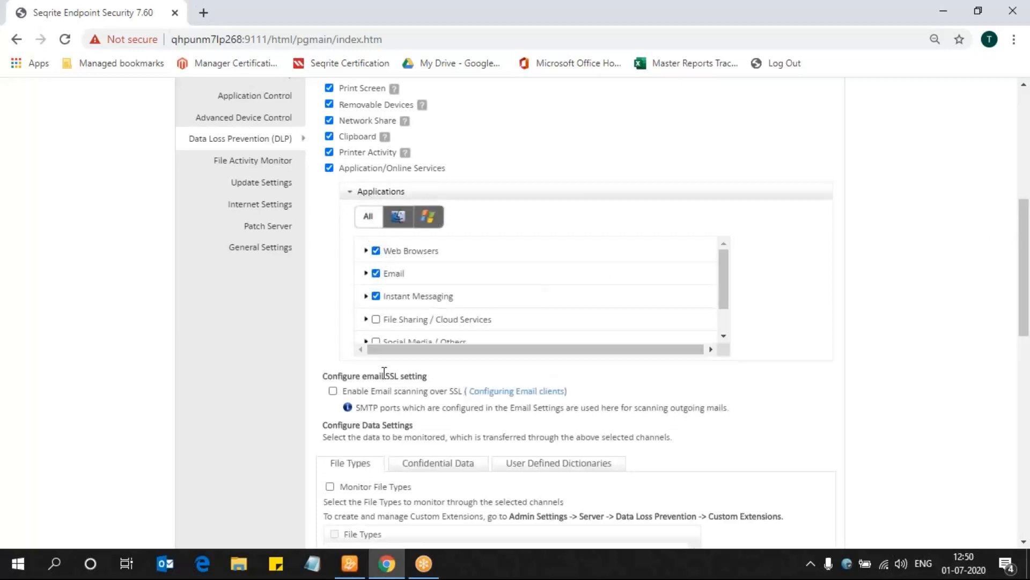
{"action": "mouse_move", "coordinate": [383, 372]}
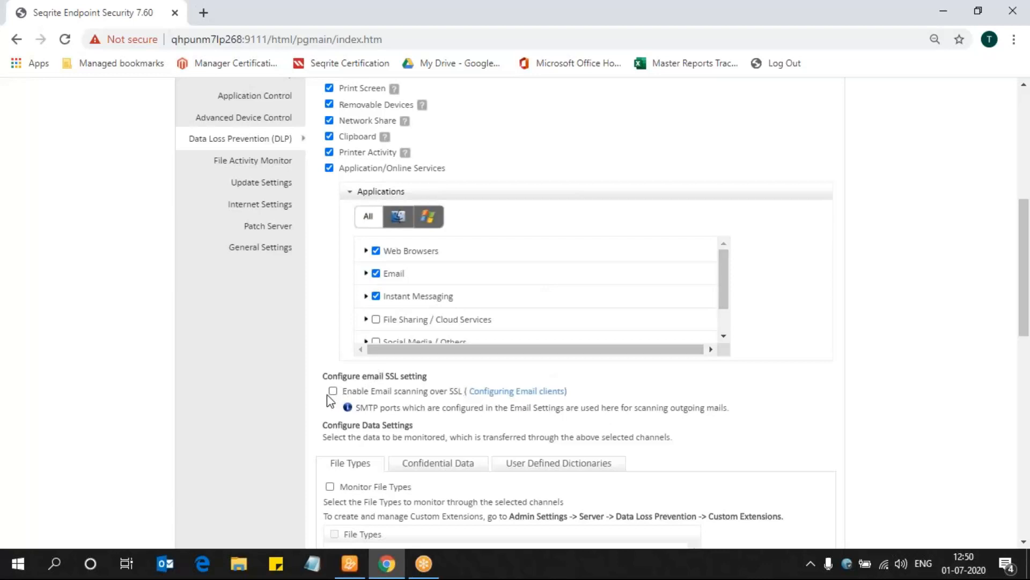
Enable email scanning over SSL and confirm the SSL Configuration notice.
{"action": "left_click", "coordinate": [332, 391]}
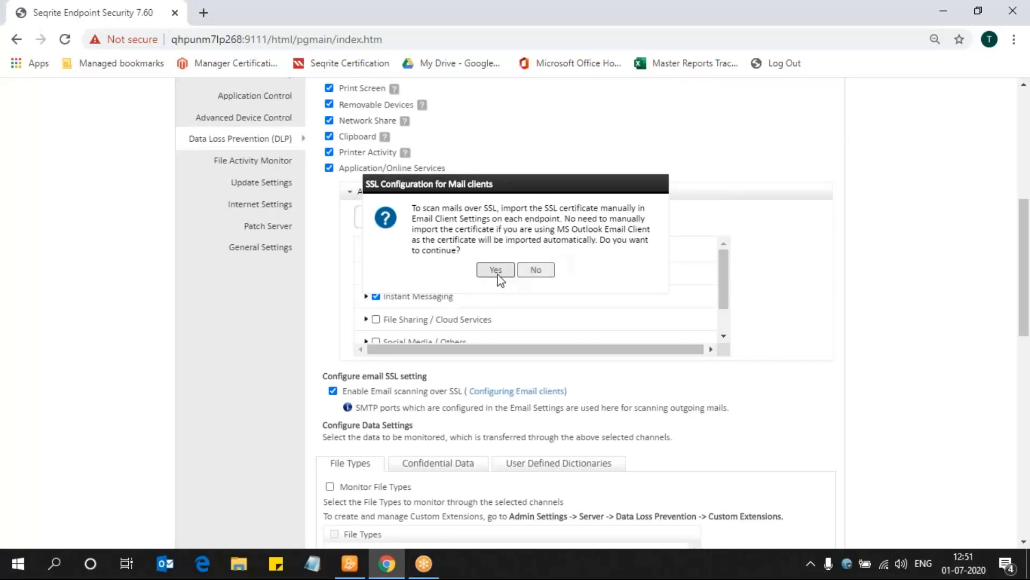
{"action": "left_click", "coordinate": [494, 269]}
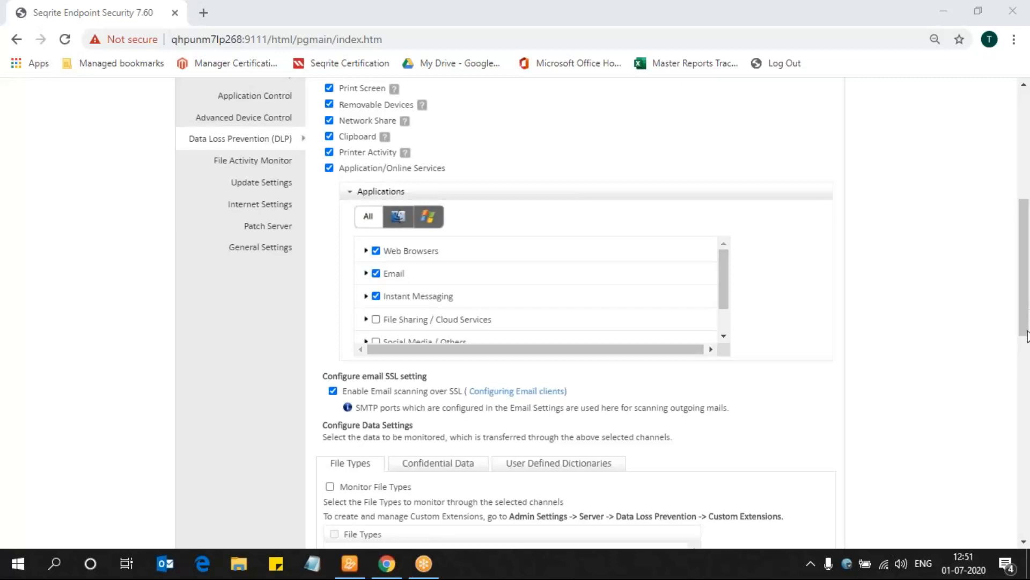
{"action": "mouse_move", "coordinate": [1025, 310]}
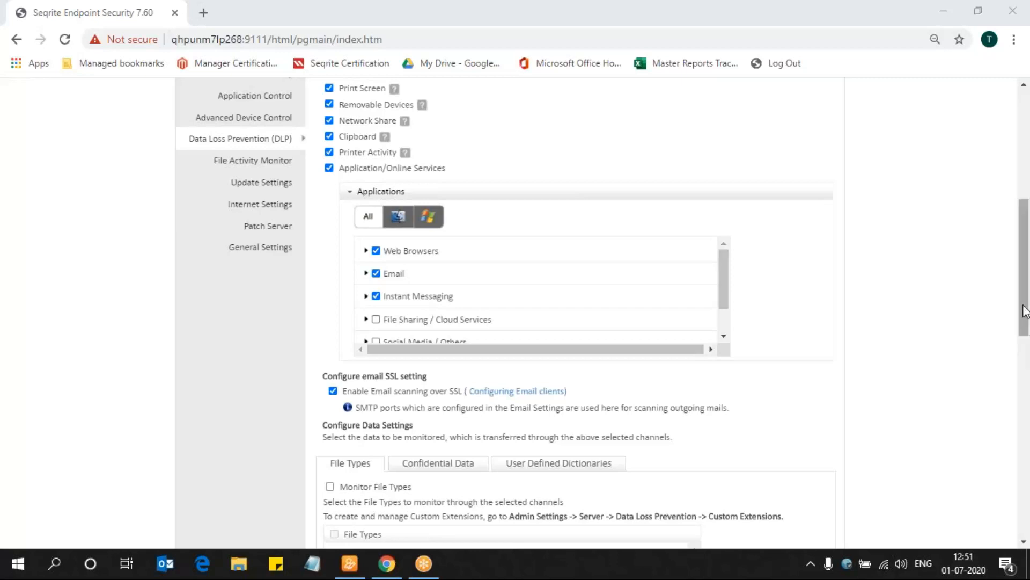
Turn on Monitor File Types with Office Files (pdf, excel, word) selected and expanded.
{"action": "scroll", "scroll_direction": "down", "scroll_amount": 3}
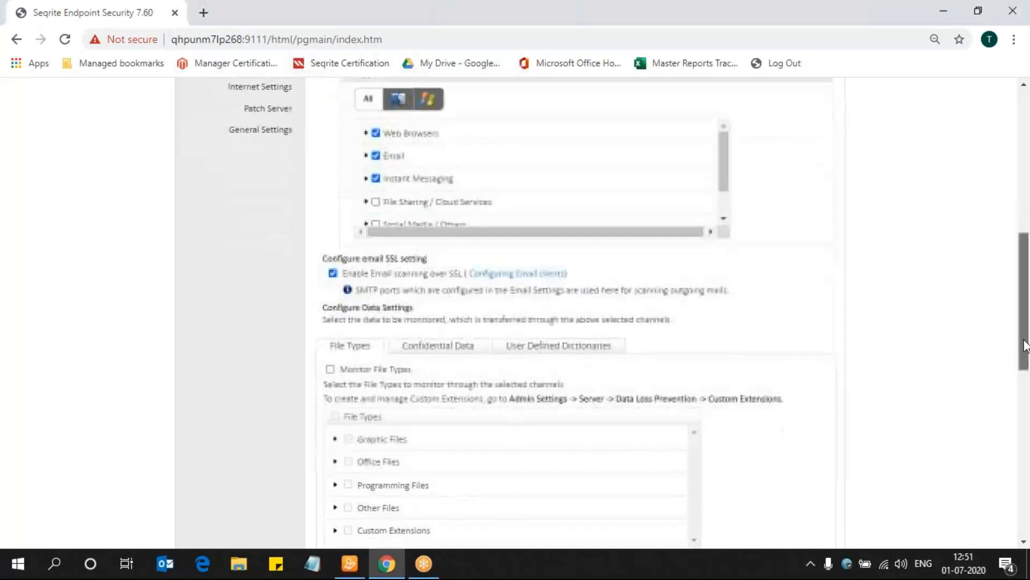
{"action": "scroll", "scroll_direction": "down", "scroll_amount": 3}
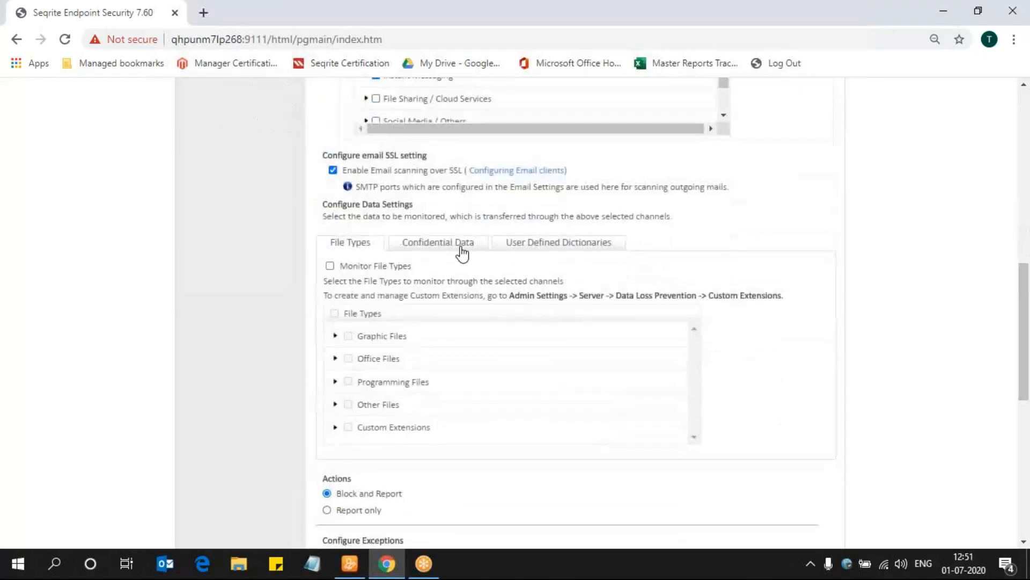
{"action": "mouse_move", "coordinate": [499, 259]}
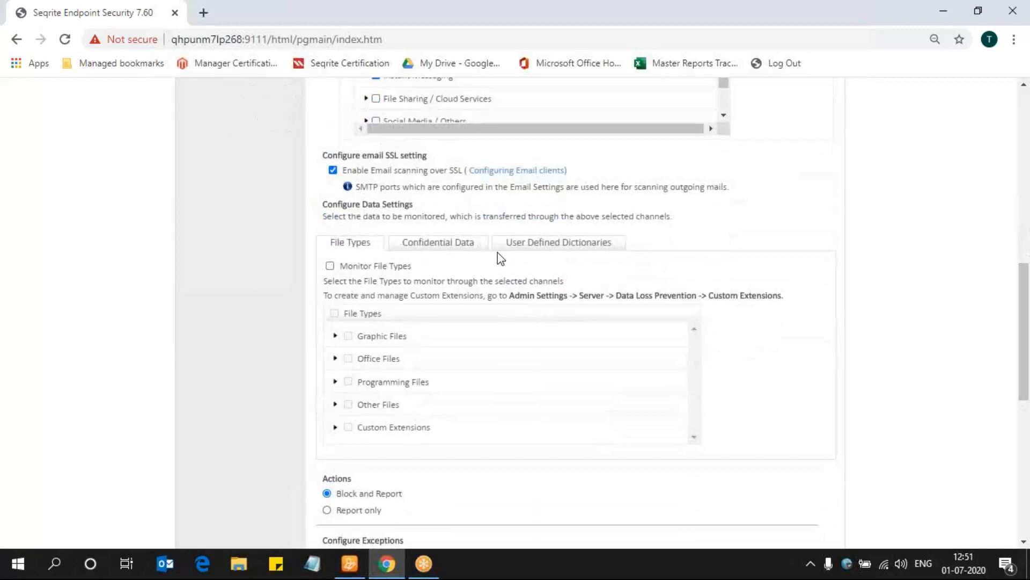
{"action": "mouse_move", "coordinate": [337, 265]}
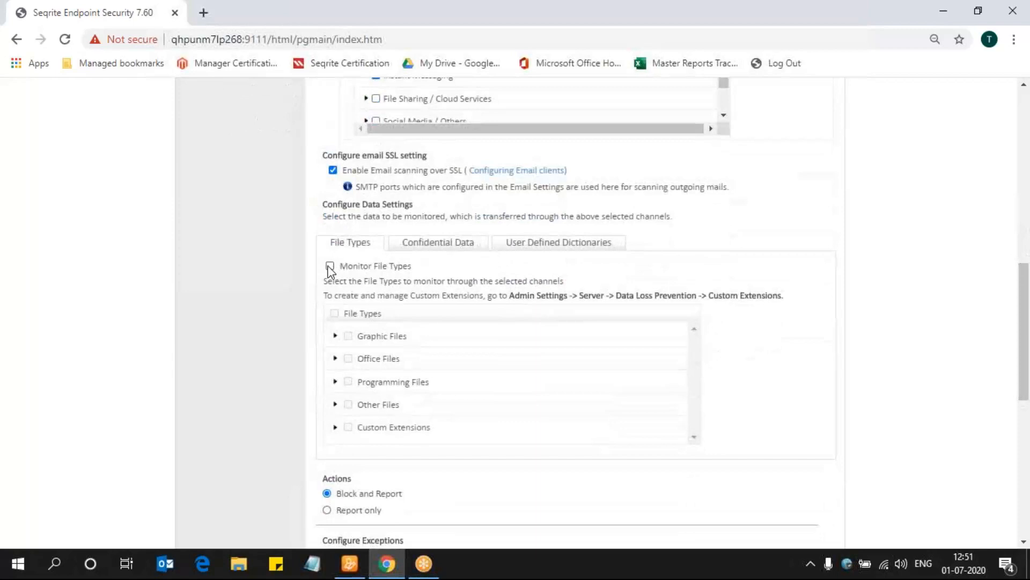
{"action": "left_click", "coordinate": [329, 265]}
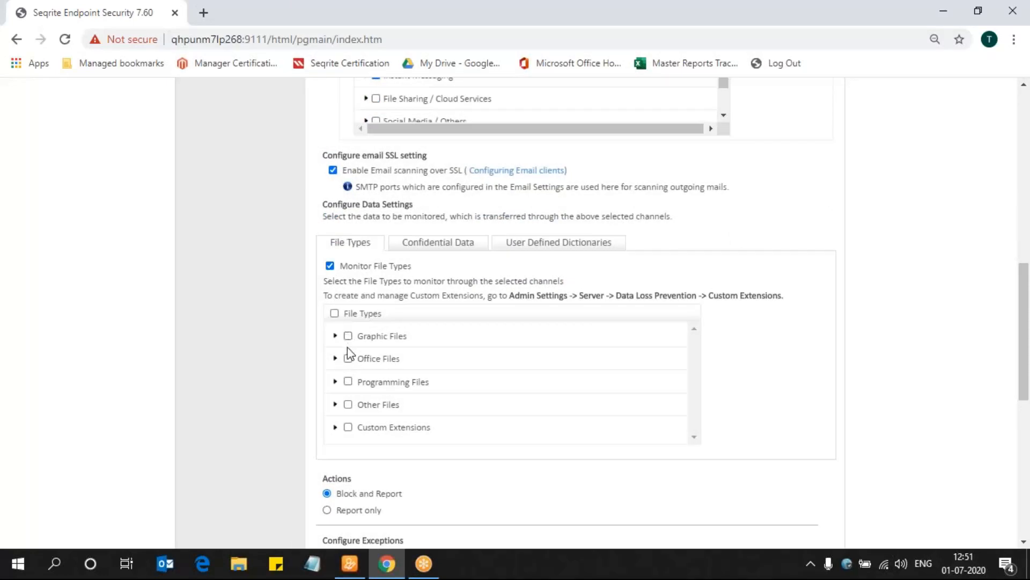
{"action": "left_click", "coordinate": [347, 358]}
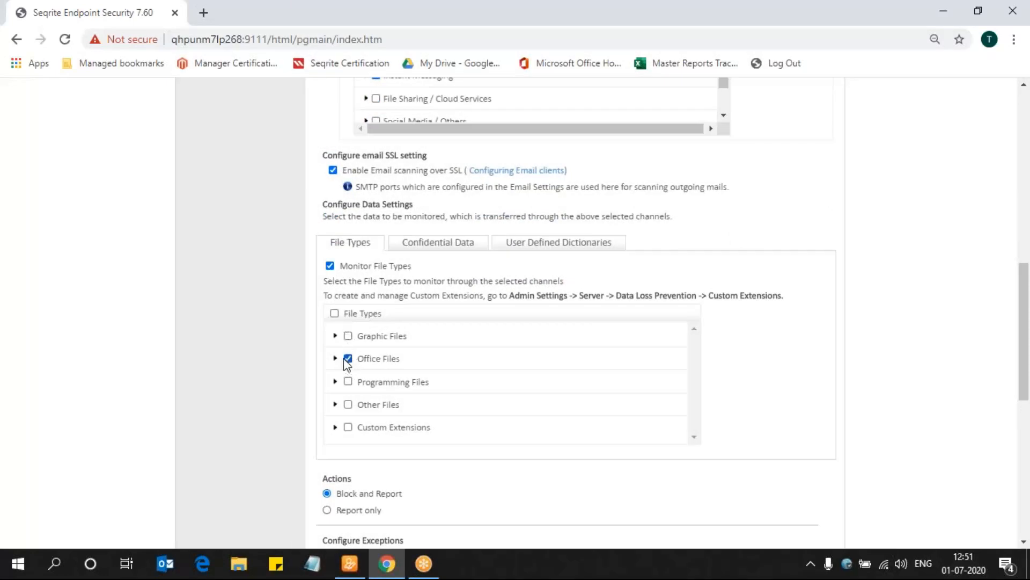
{"action": "left_click", "coordinate": [334, 358]}
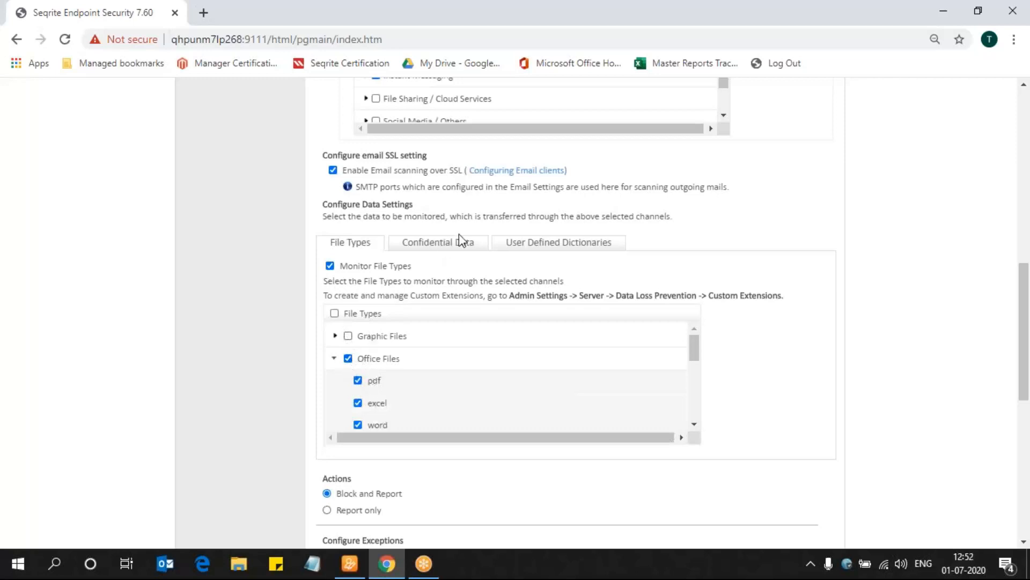
Enable confidential data monitoring with all Credit/Debit Card types checked.
{"action": "left_click", "coordinate": [438, 241]}
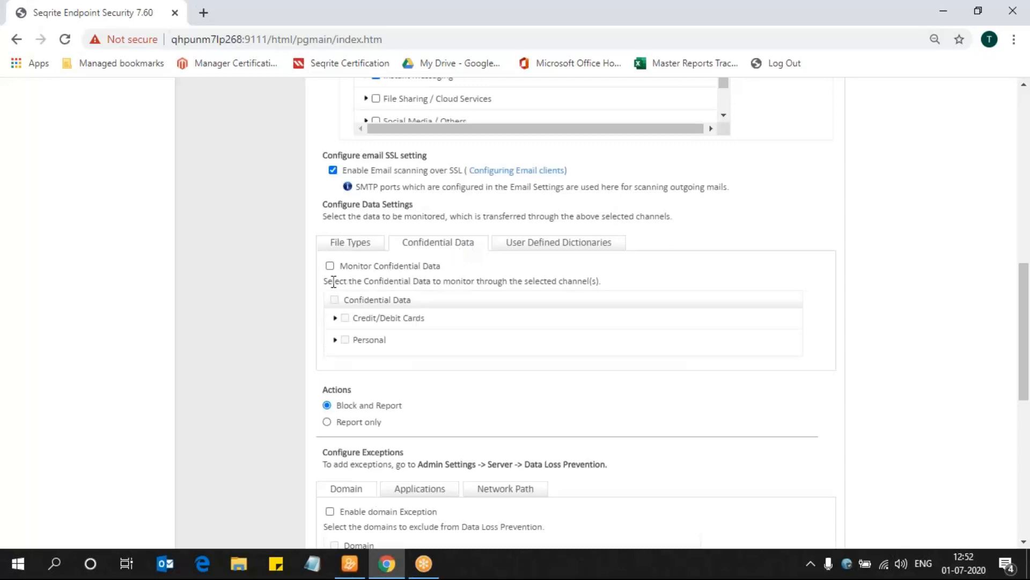
{"action": "mouse_move", "coordinate": [334, 274]}
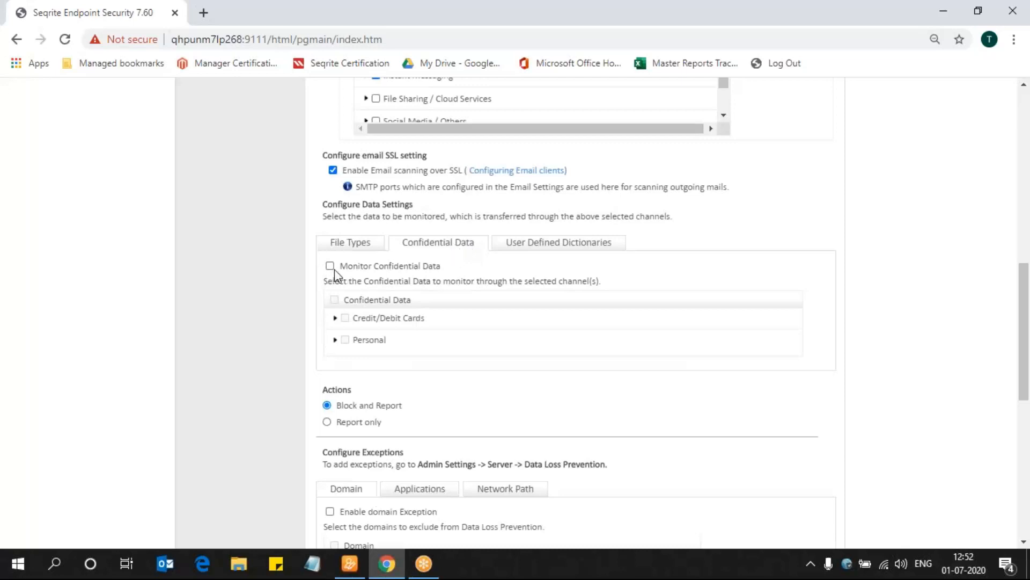
{"action": "left_click", "coordinate": [329, 265]}
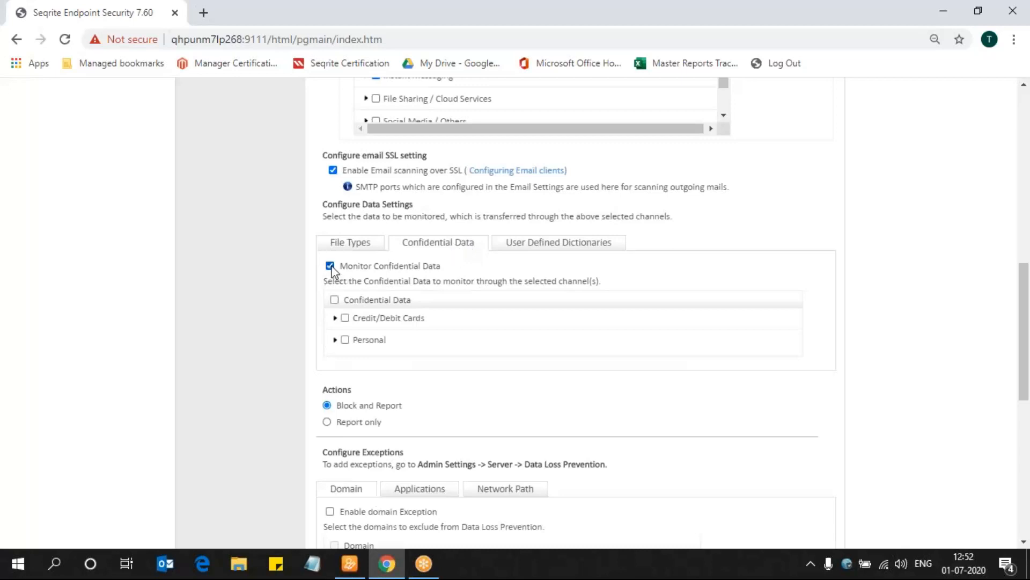
{"action": "left_click", "coordinate": [335, 318]}
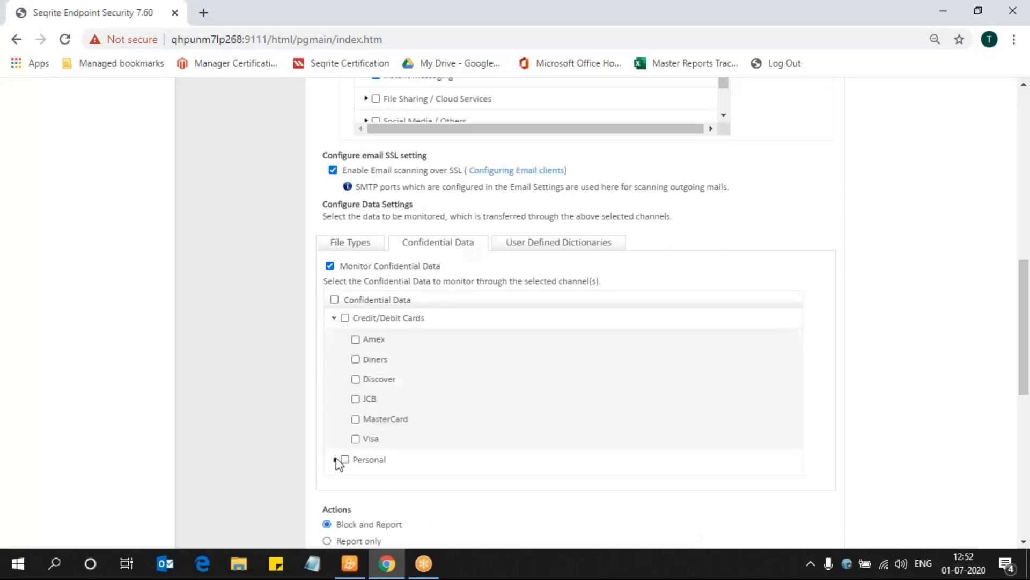
{"action": "left_click", "coordinate": [334, 458]}
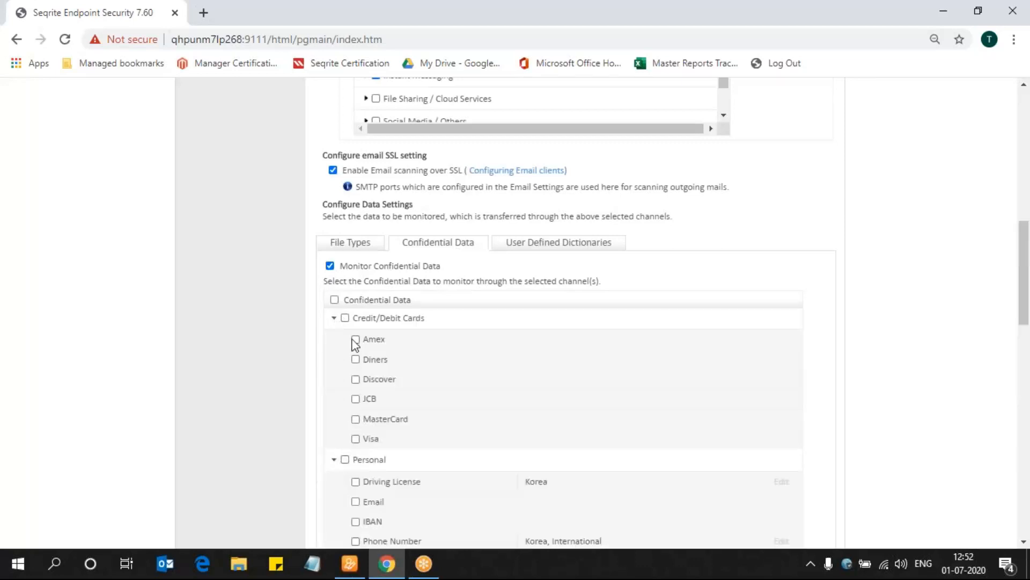
{"action": "left_click", "coordinate": [344, 318]}
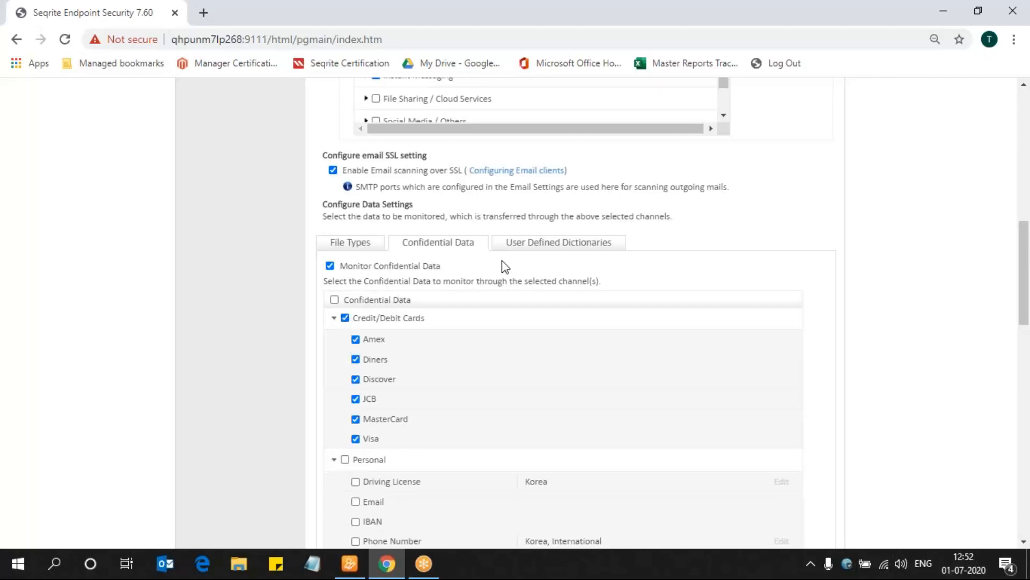
{"action": "left_click", "coordinate": [557, 242]}
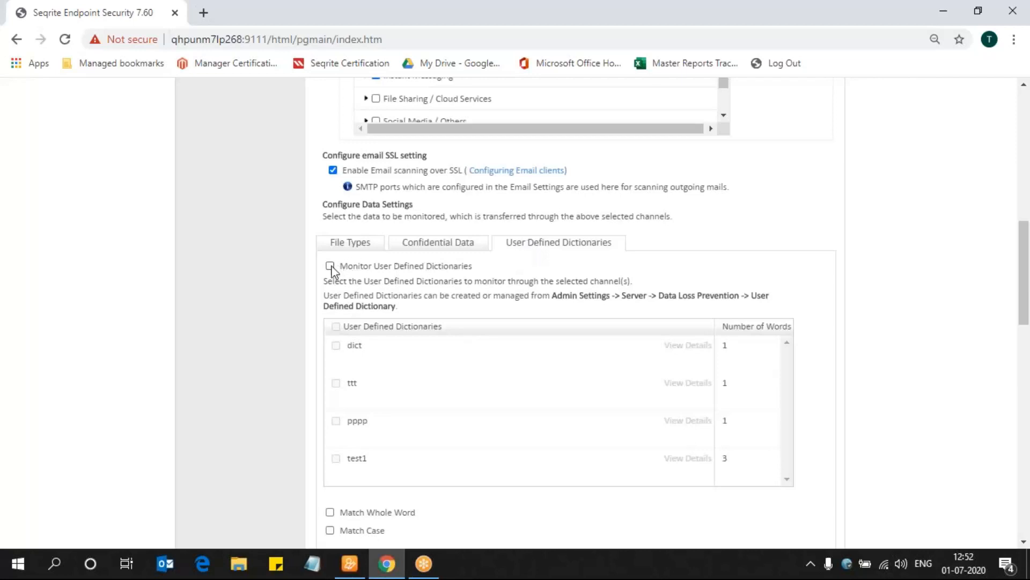
Monitor user defined dictionaries, select dict and view its word xyz.
{"action": "left_click", "coordinate": [329, 265]}
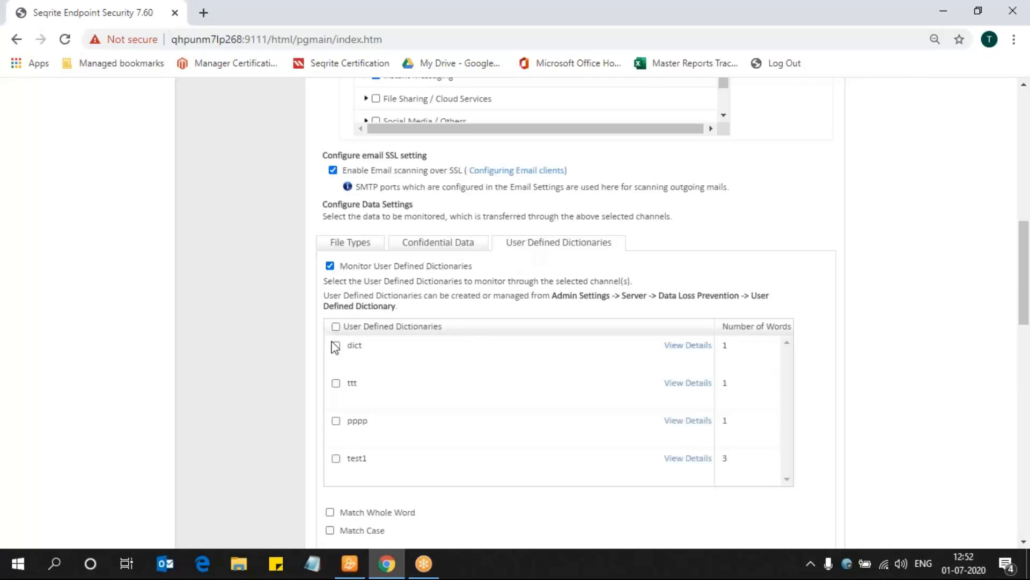
{"action": "mouse_move", "coordinate": [337, 355]}
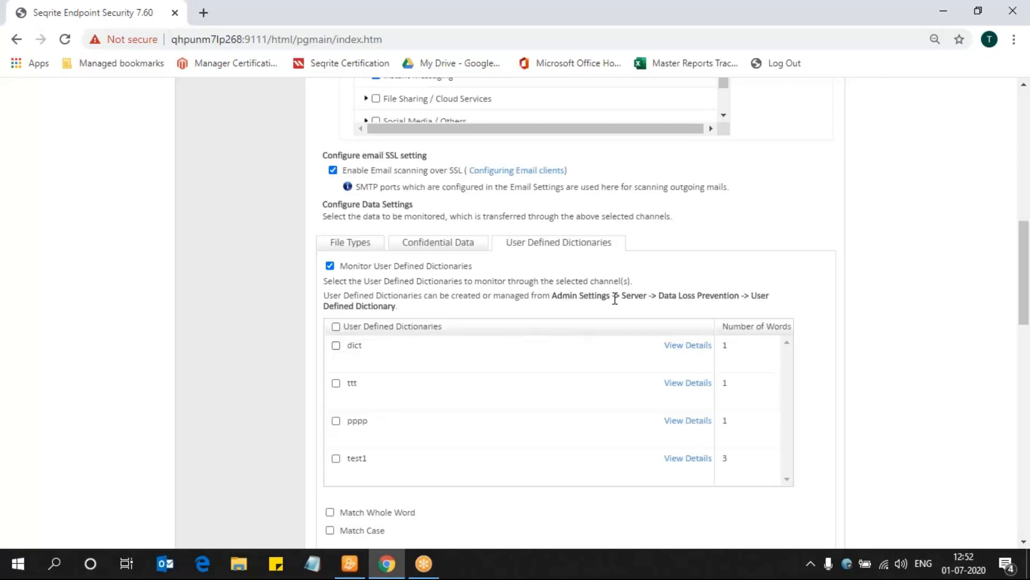
{"action": "mouse_move", "coordinate": [651, 318]}
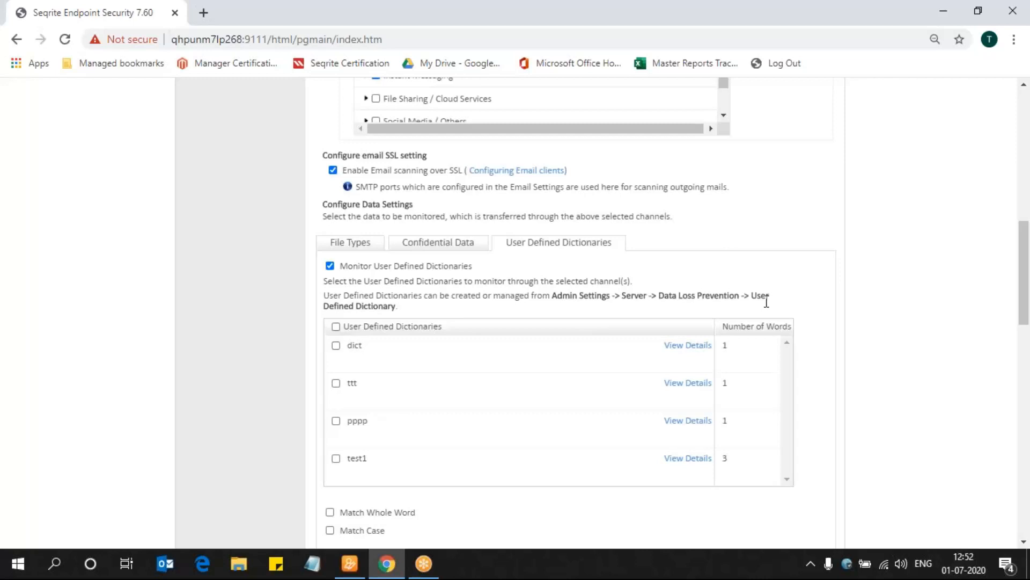
{"action": "mouse_move", "coordinate": [436, 337]}
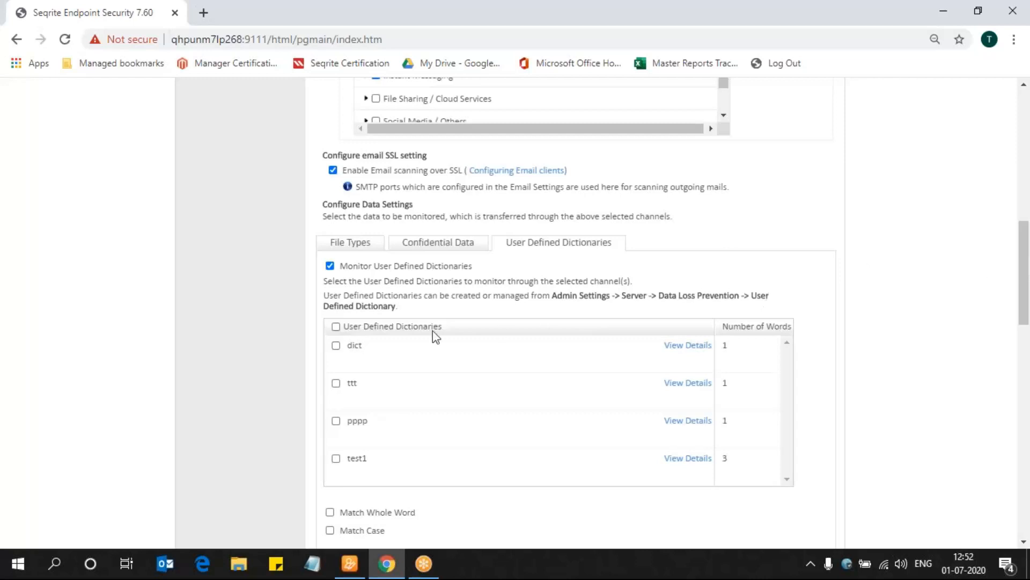
{"action": "left_click", "coordinate": [336, 345]}
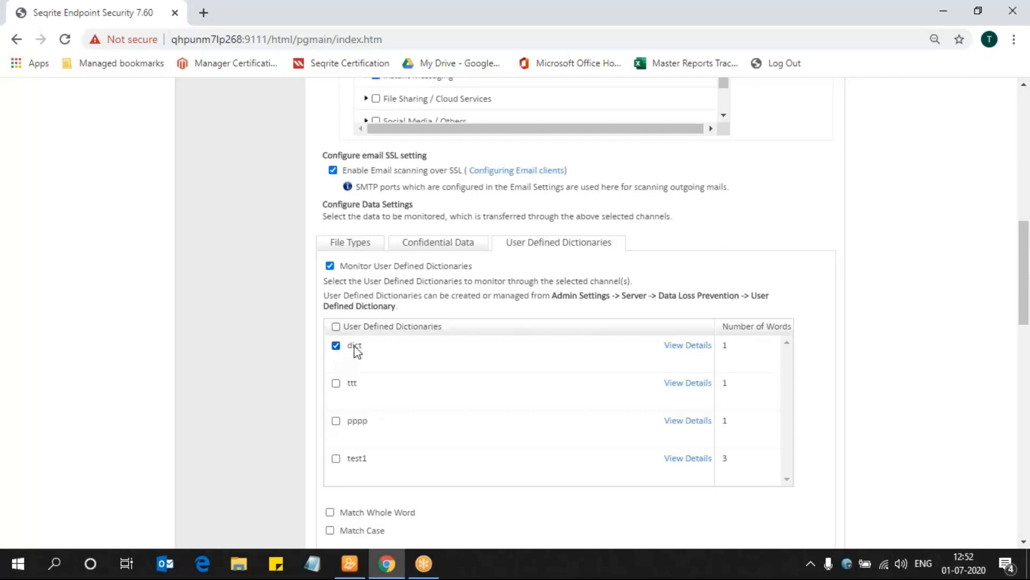
{"action": "mouse_move", "coordinate": [687, 344]}
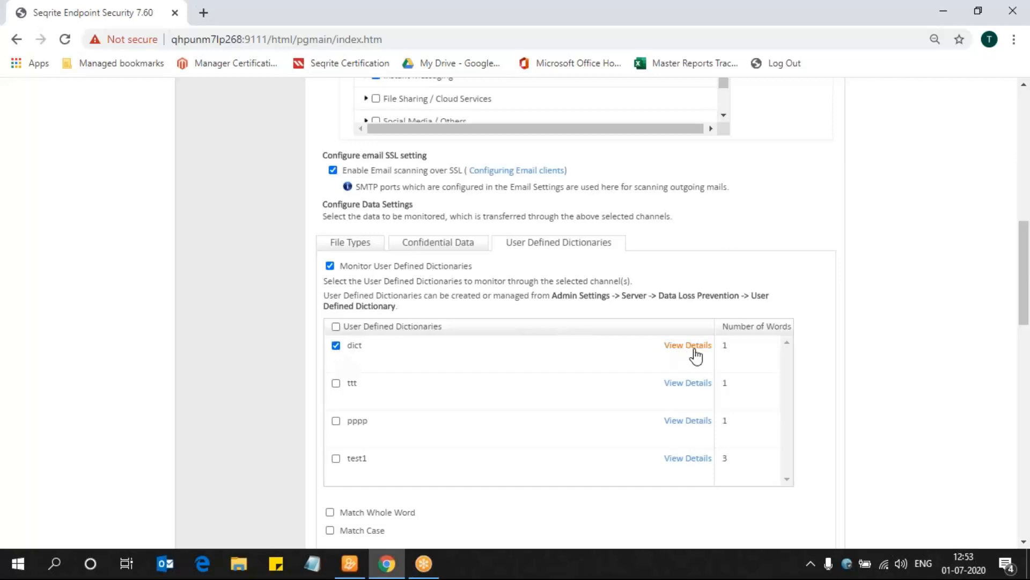
{"action": "left_click", "coordinate": [687, 345]}
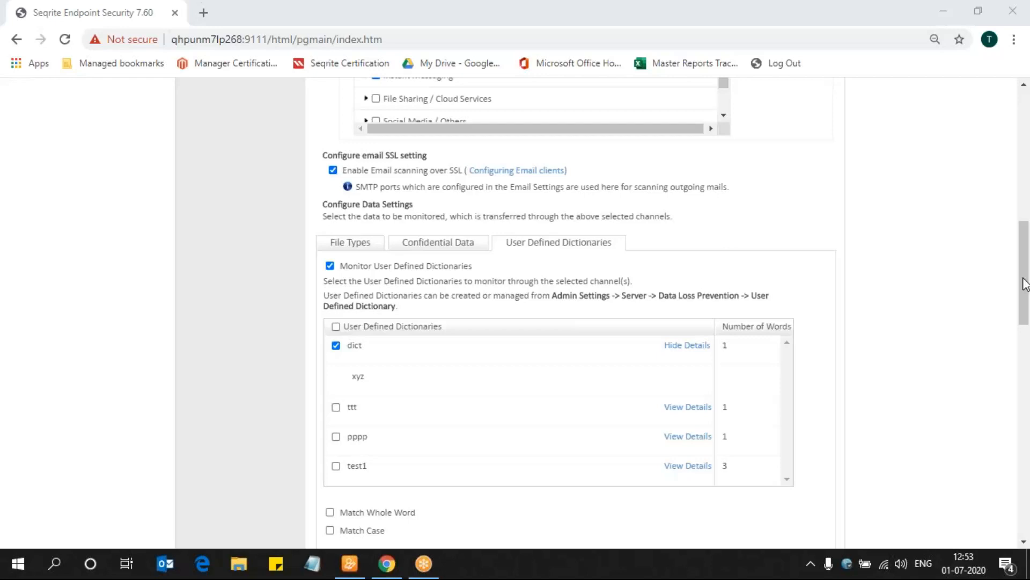
Review the Applications and Network Path exception lists under Configure Exceptions, leaving none enabled.
{"action": "scroll", "scroll_direction": "down", "scroll_amount": 3}
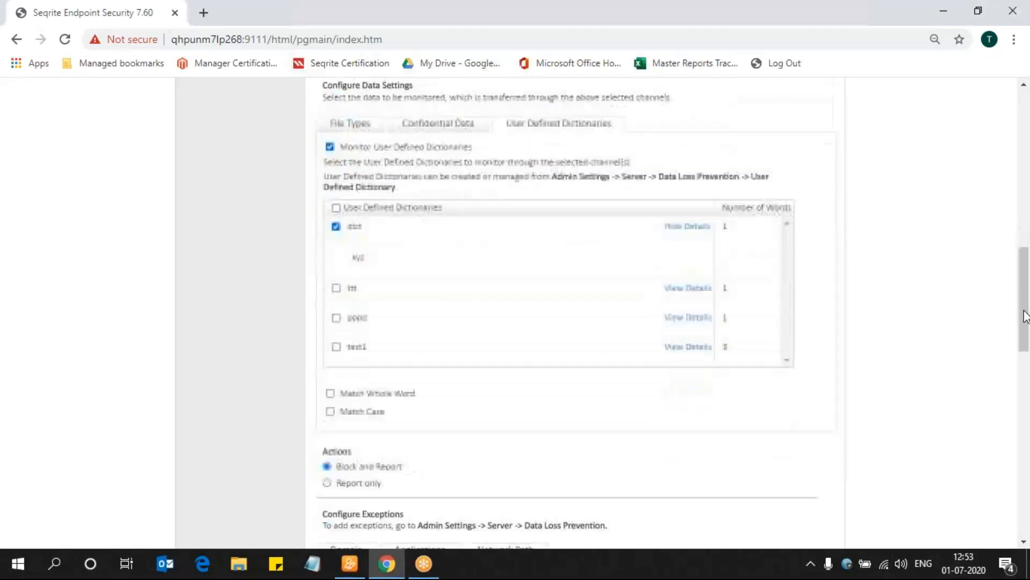
{"action": "scroll", "scroll_direction": "down", "scroll_amount": 3}
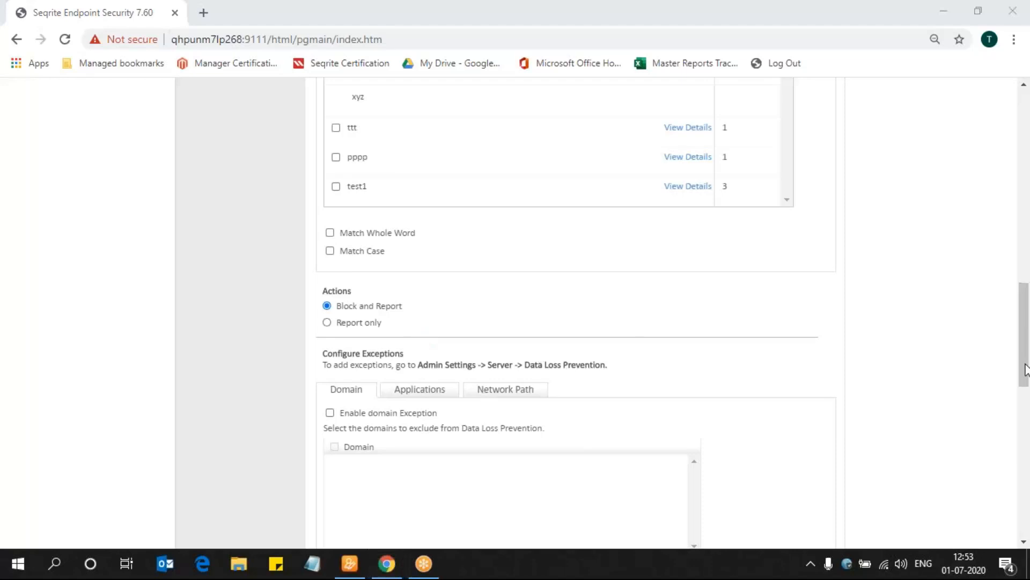
{"action": "scroll", "scroll_direction": "down", "scroll_amount": 3}
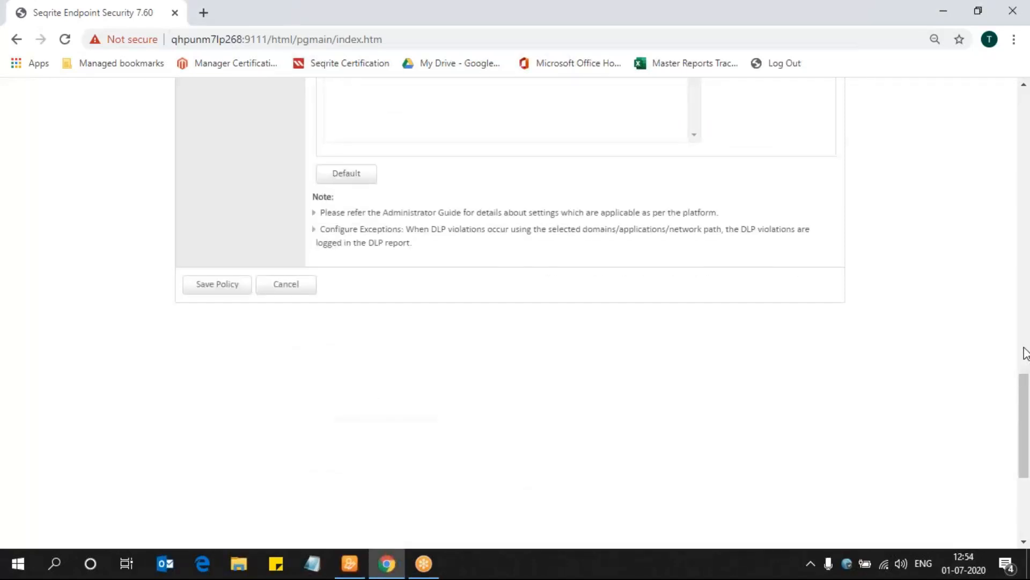
{"action": "scroll", "scroll_direction": "down", "scroll_amount": 3}
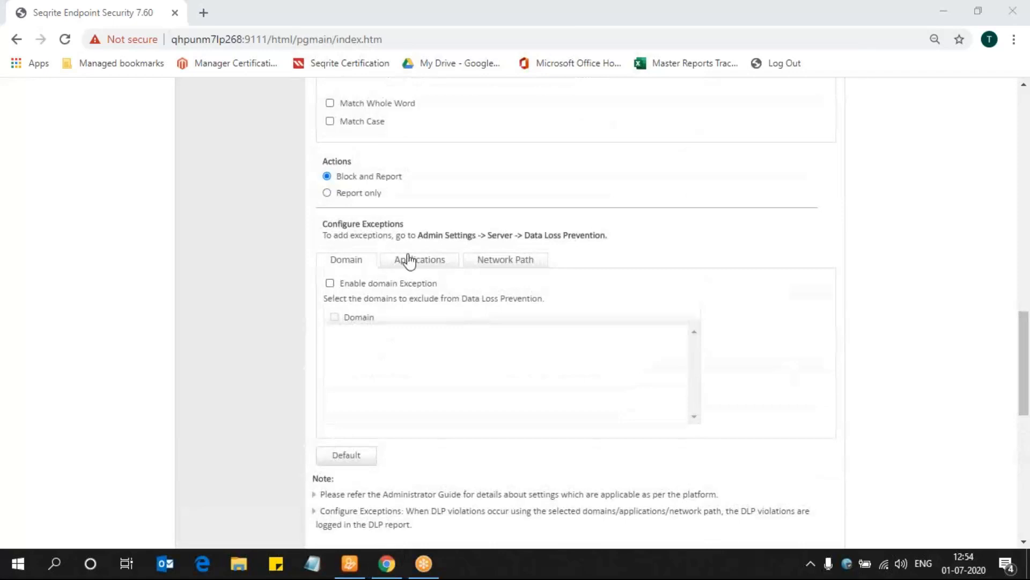
{"action": "left_click", "coordinate": [418, 258]}
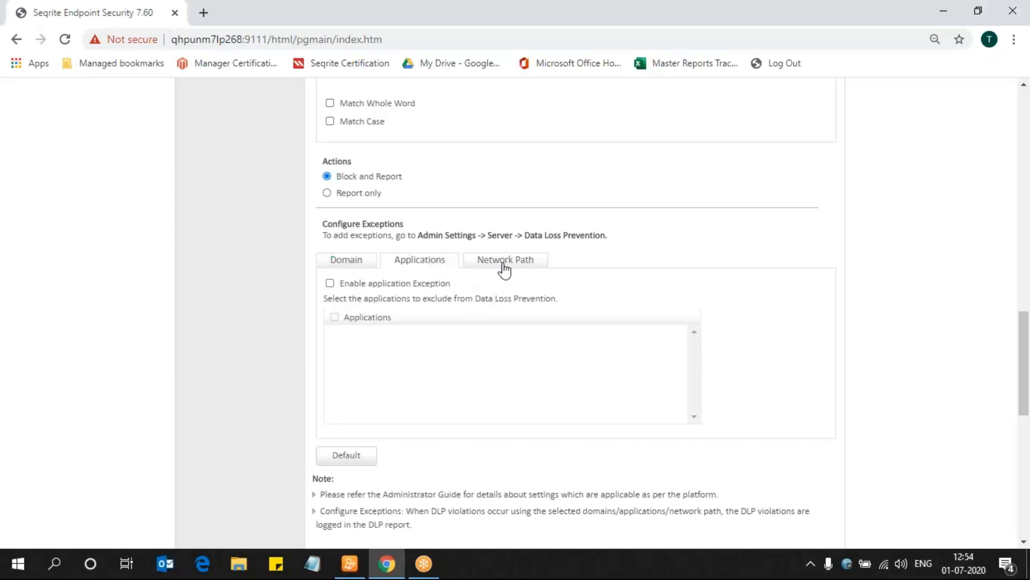
{"action": "left_click", "coordinate": [504, 259]}
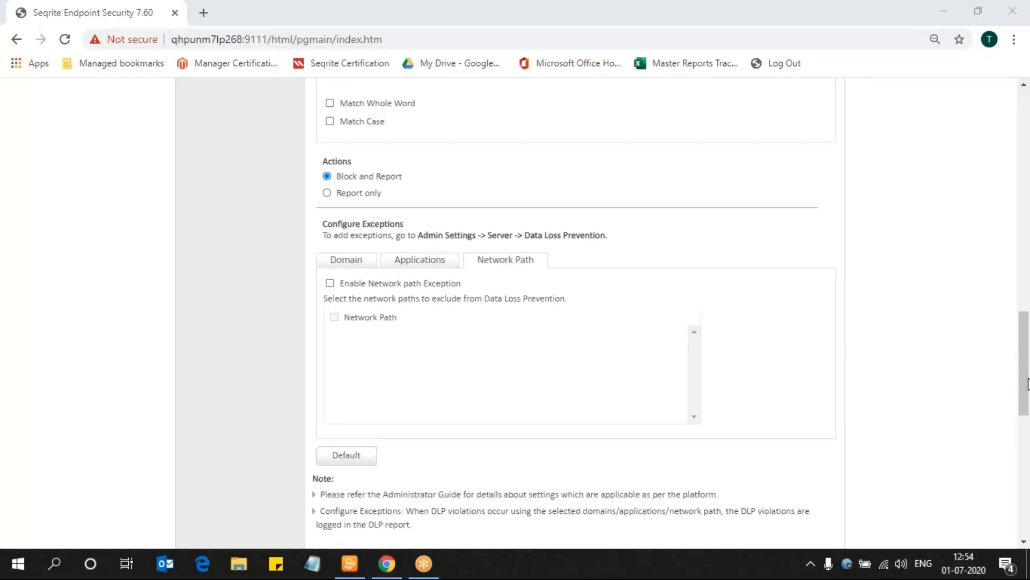
{"action": "mouse_move", "coordinate": [1022, 406]}
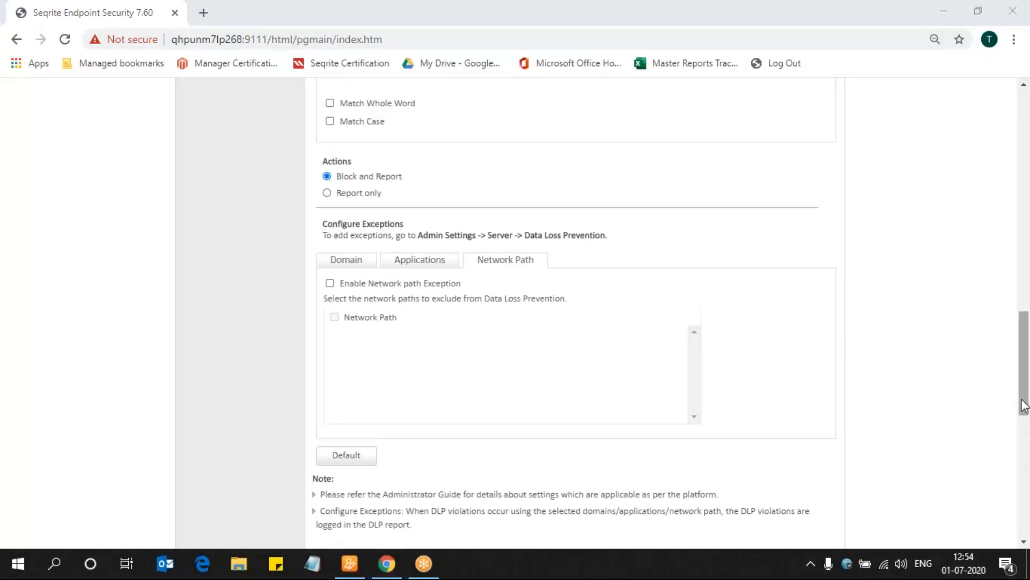
Attempt to save the policy and enter the prompted client settings password under General settings.
{"action": "scroll", "scroll_direction": "down", "scroll_amount": 3}
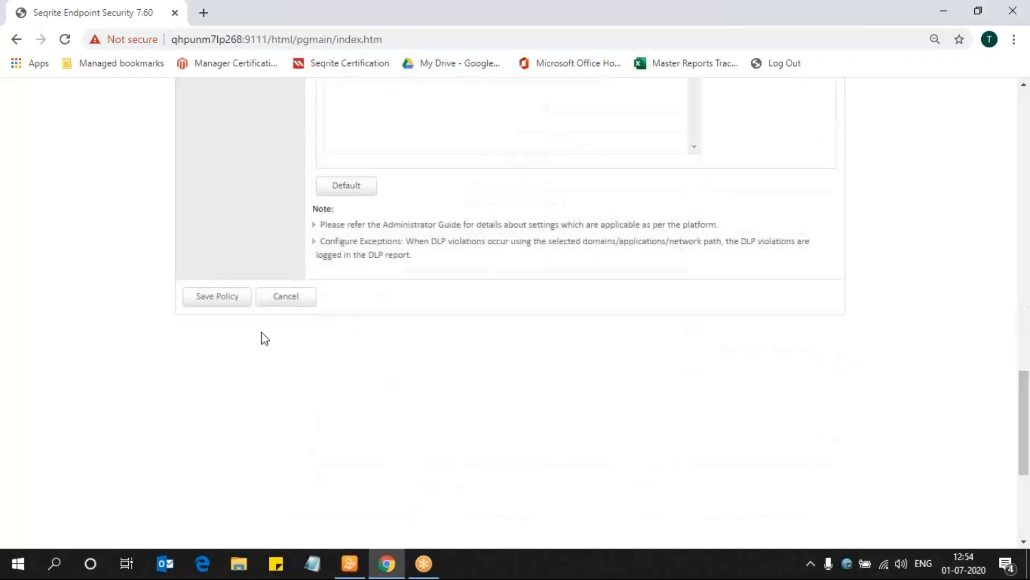
{"action": "left_click", "coordinate": [217, 296]}
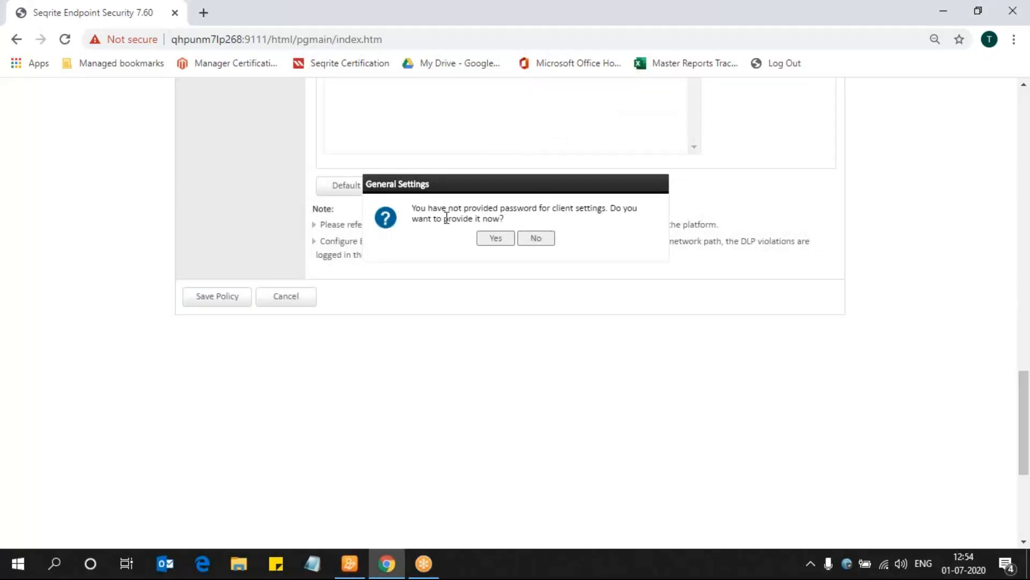
{"action": "mouse_move", "coordinate": [555, 205]}
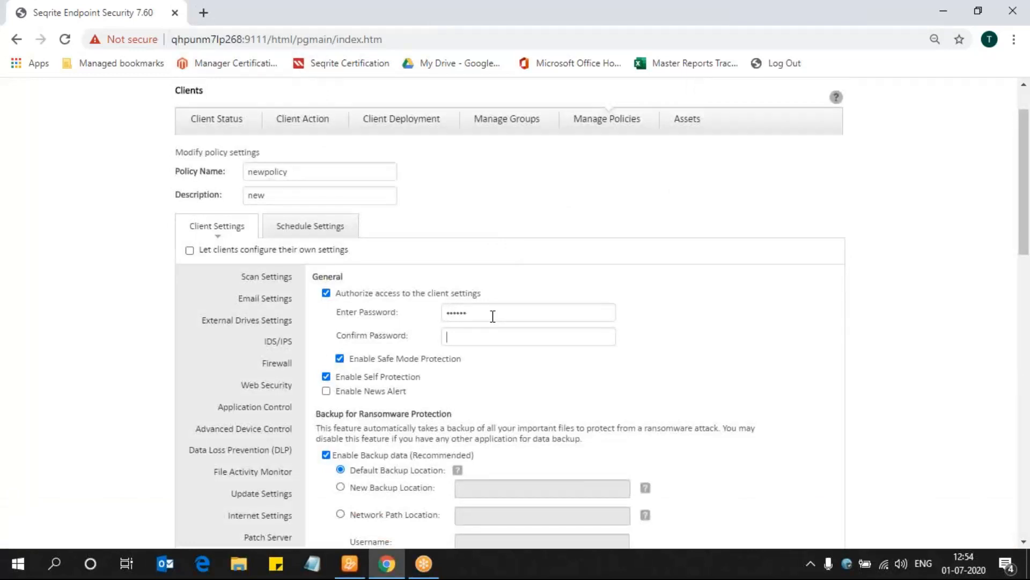
{"action": "type", "text": "••••••"}
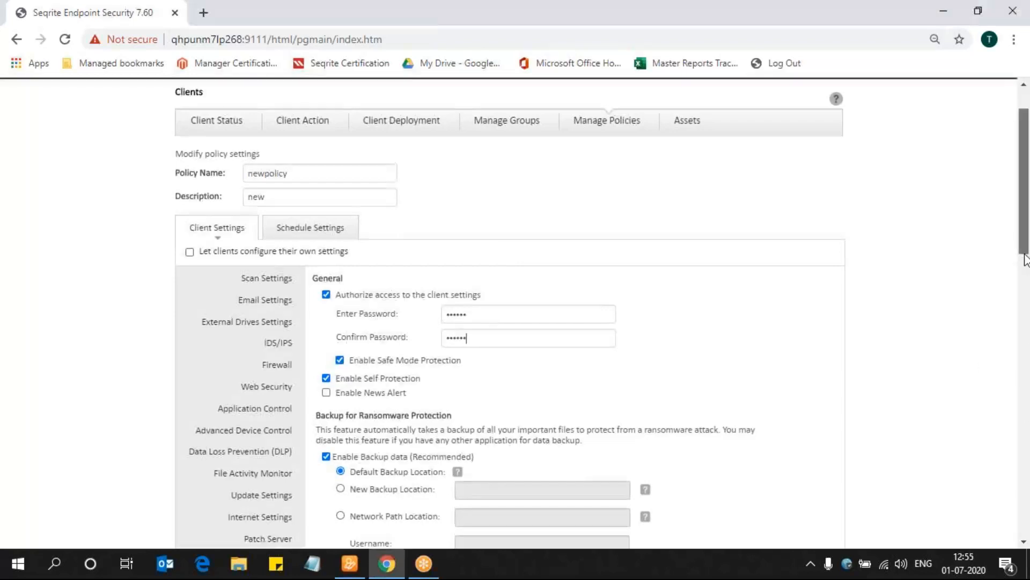
Save newpolicy with the password set and dismiss the success confirmation.
{"action": "scroll", "scroll_direction": "down", "scroll_amount": 3}
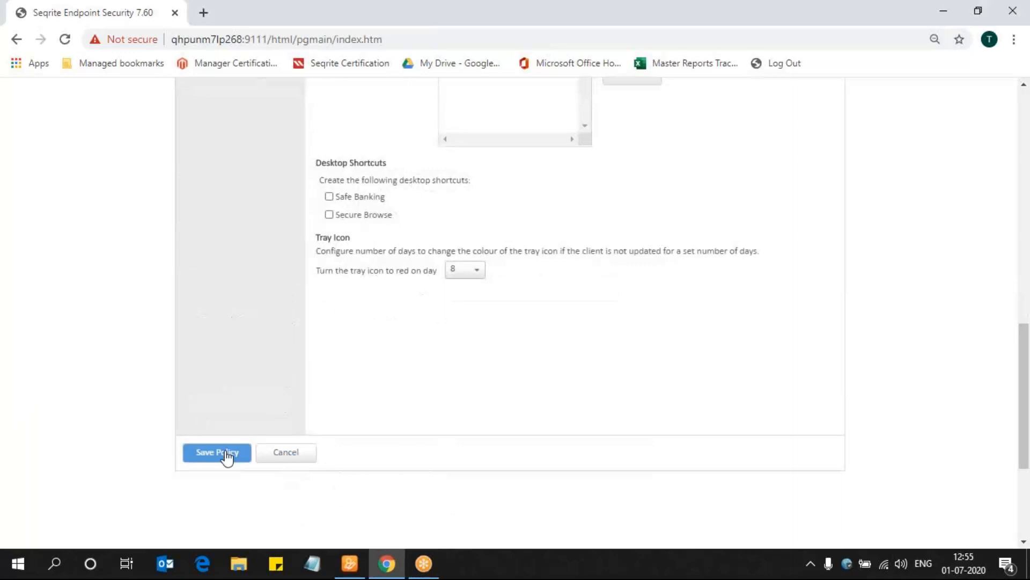
{"action": "left_click", "coordinate": [216, 452]}
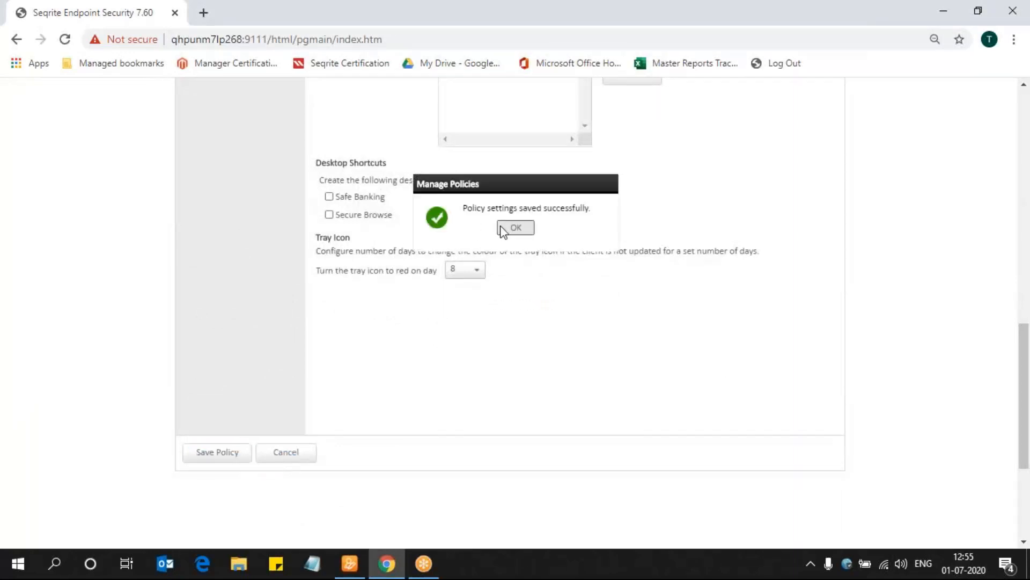
{"action": "left_click", "coordinate": [515, 227]}
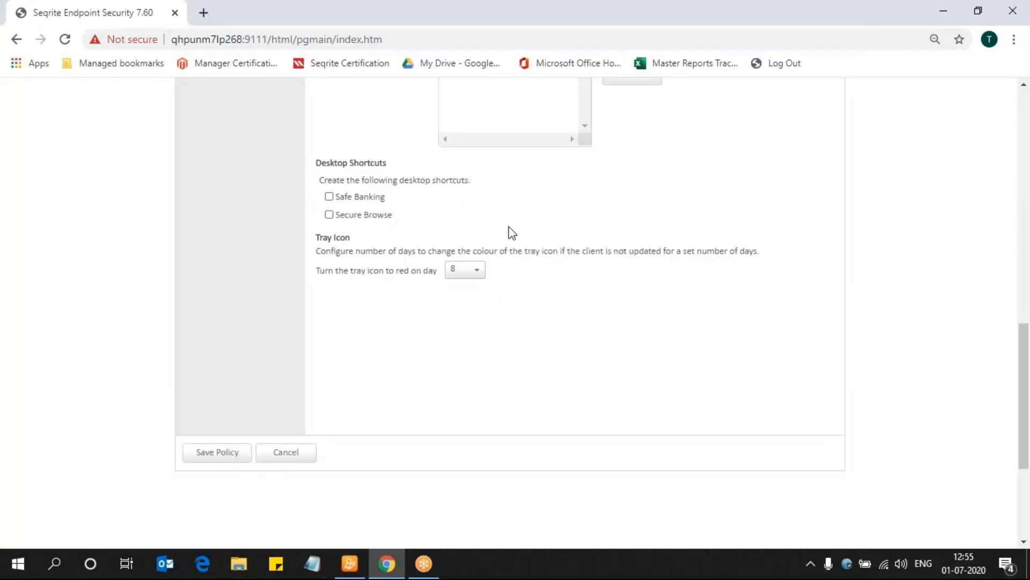